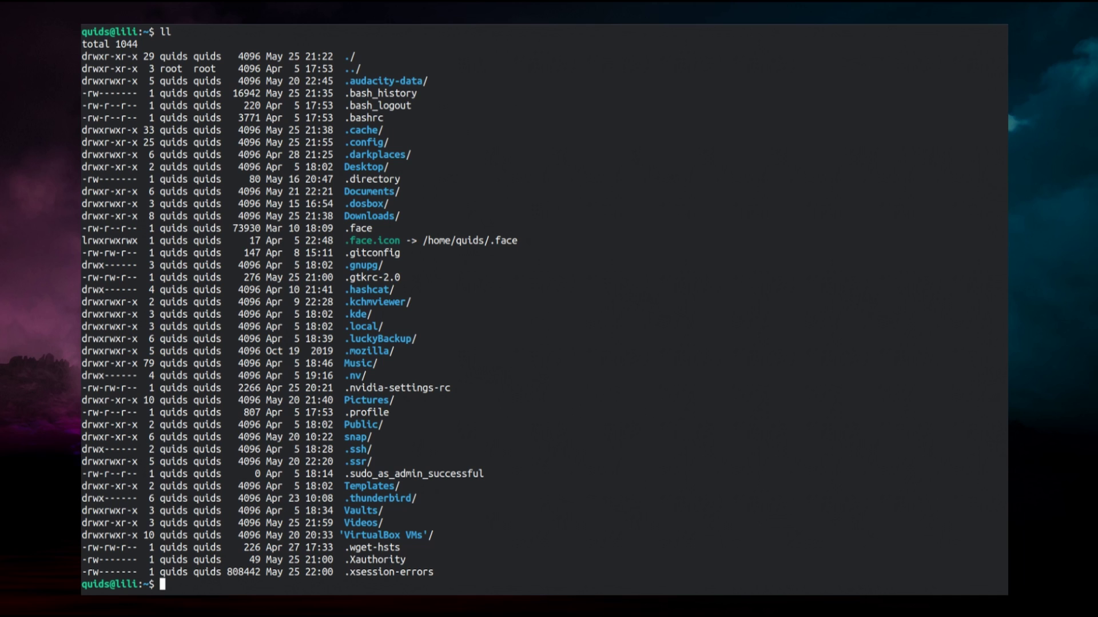
- Run ls -alF on the home folder to compare with the ll output
type("ls -")
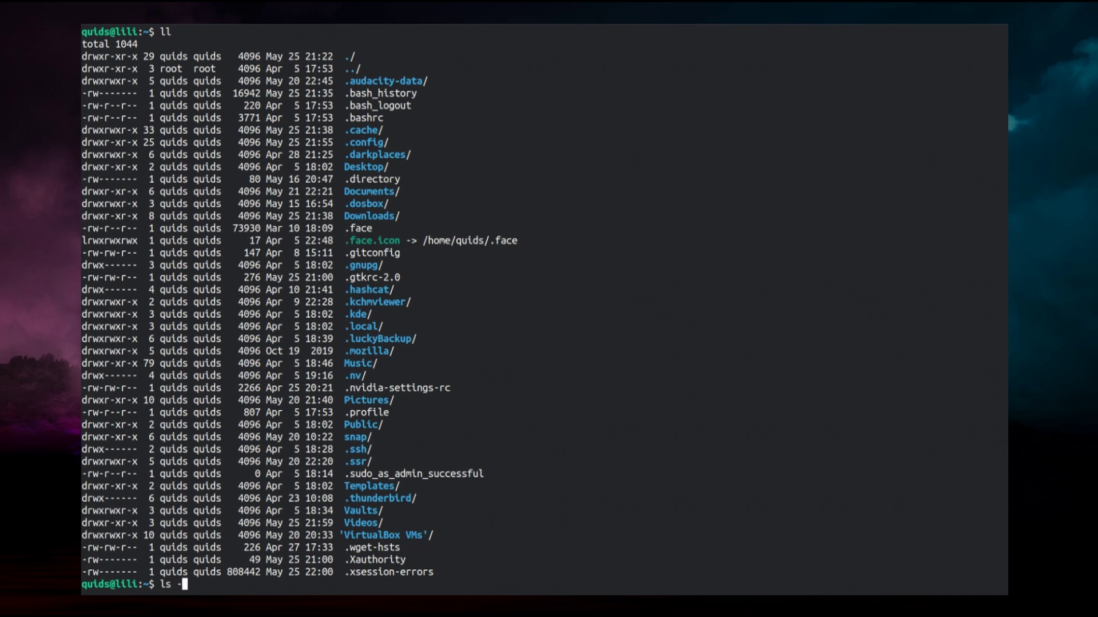
type("alF")
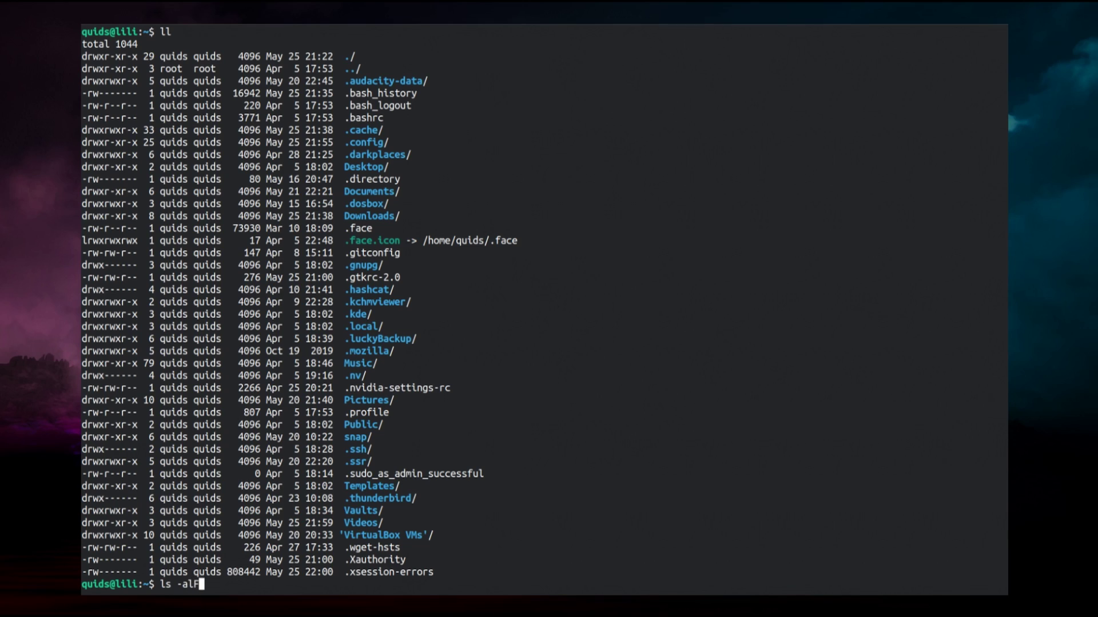
key("Return")
type("alias")
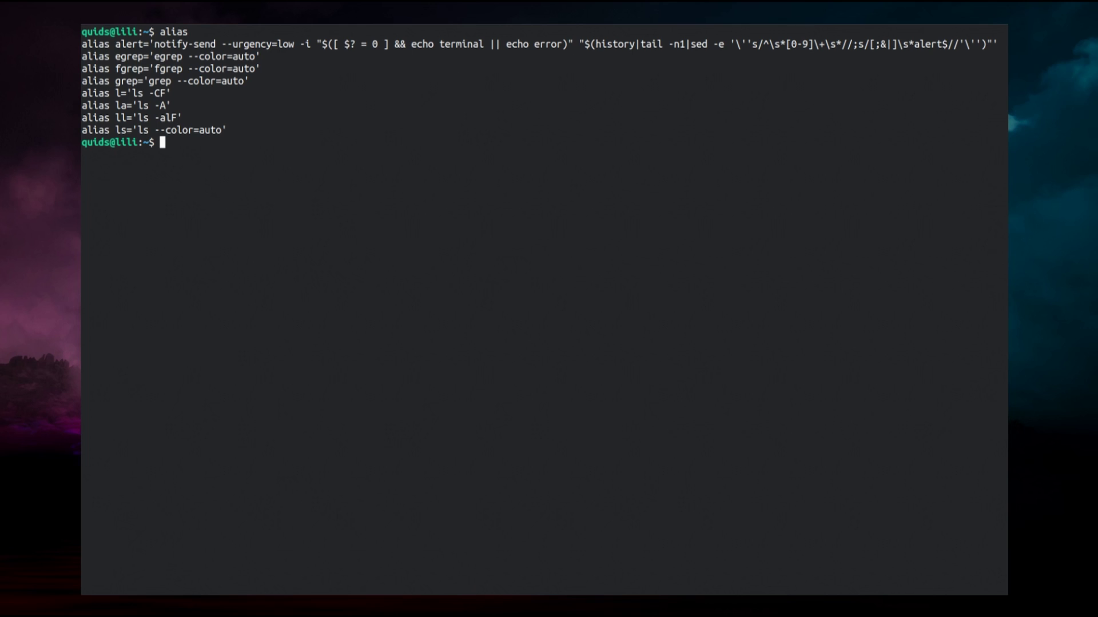
- Select a word in the alias listing showing ll as ls -alF and la as ls -A
double_click(171, 118)
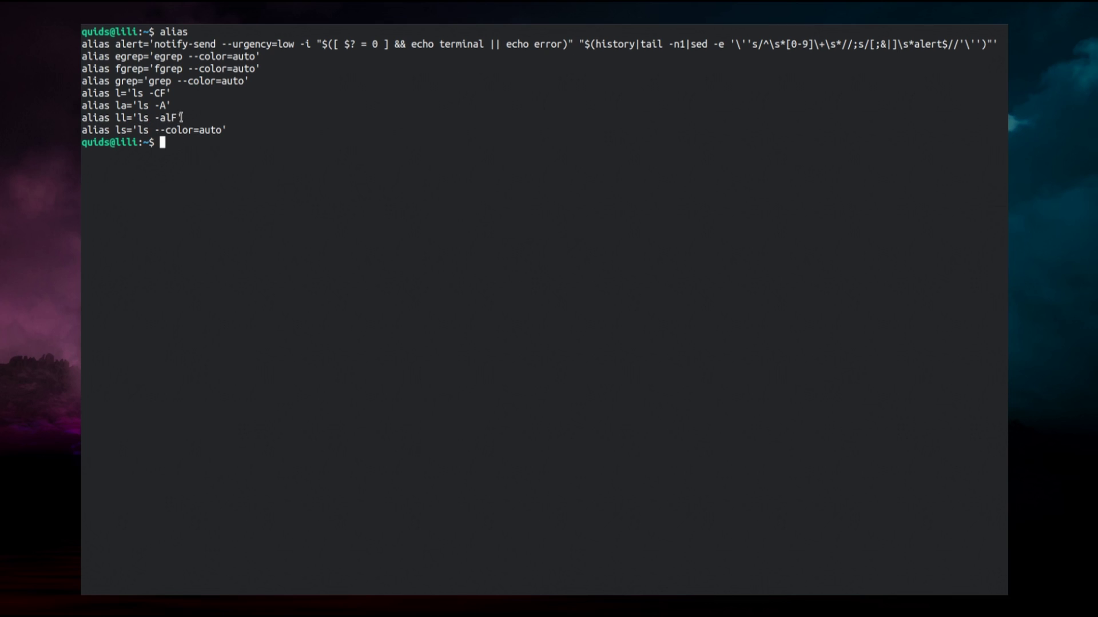
mouse_move(230, 129)
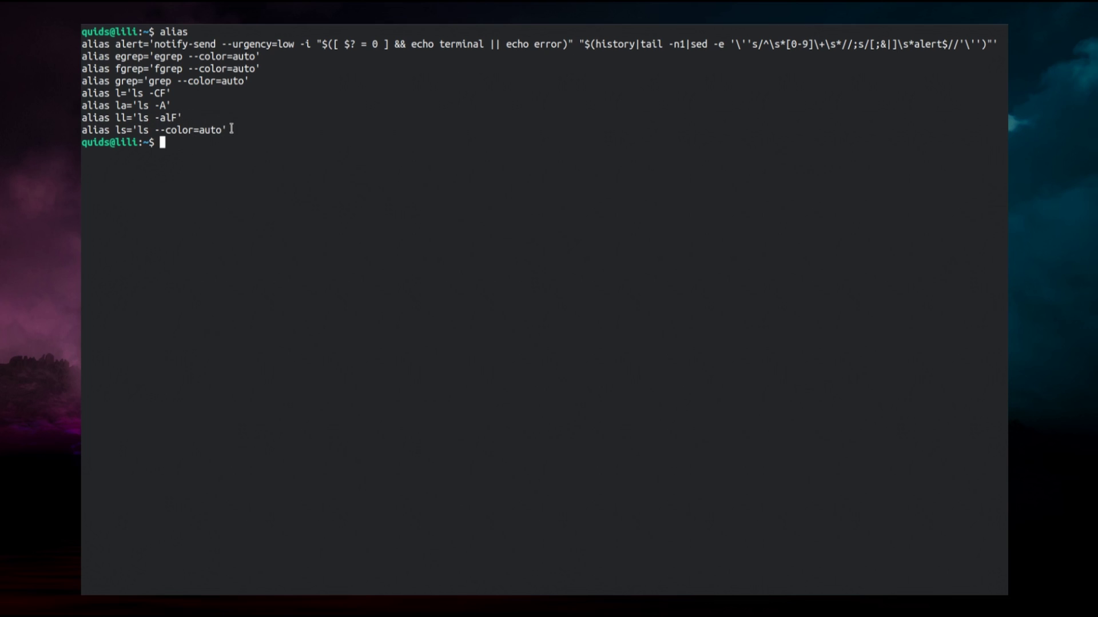
mouse_move(215, 143)
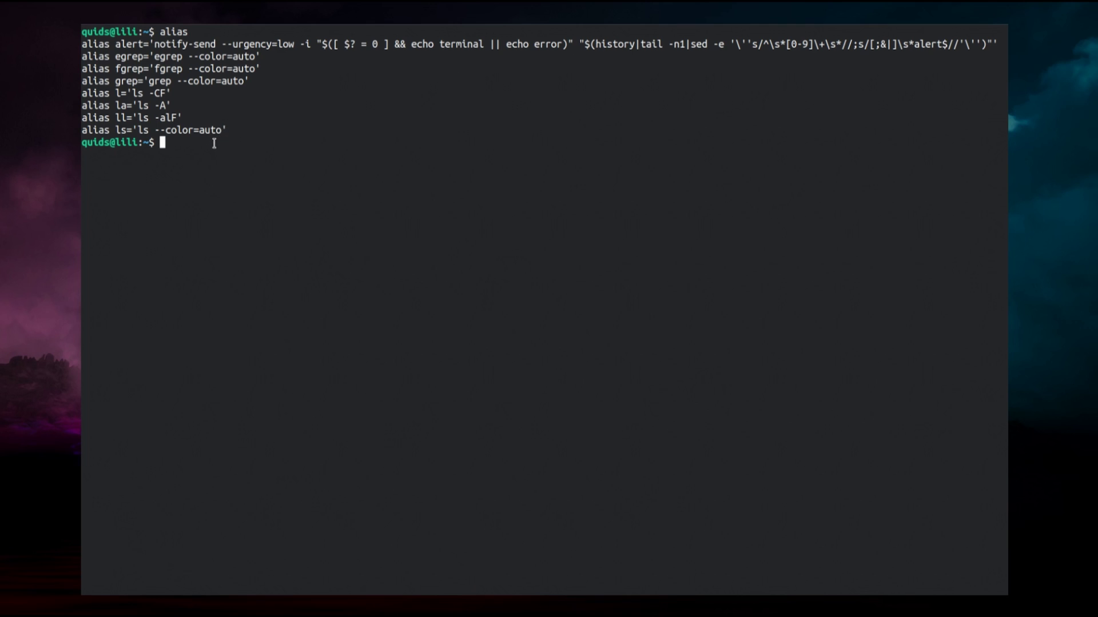
- Define the alias malina='ssh malina.tzd'
type("alias")
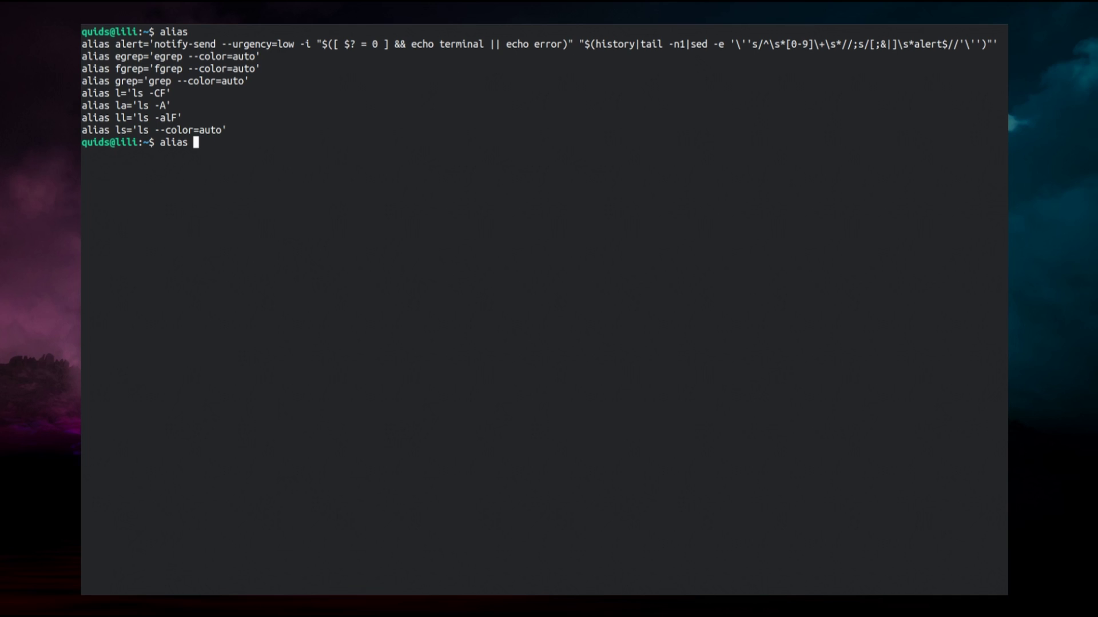
type("m")
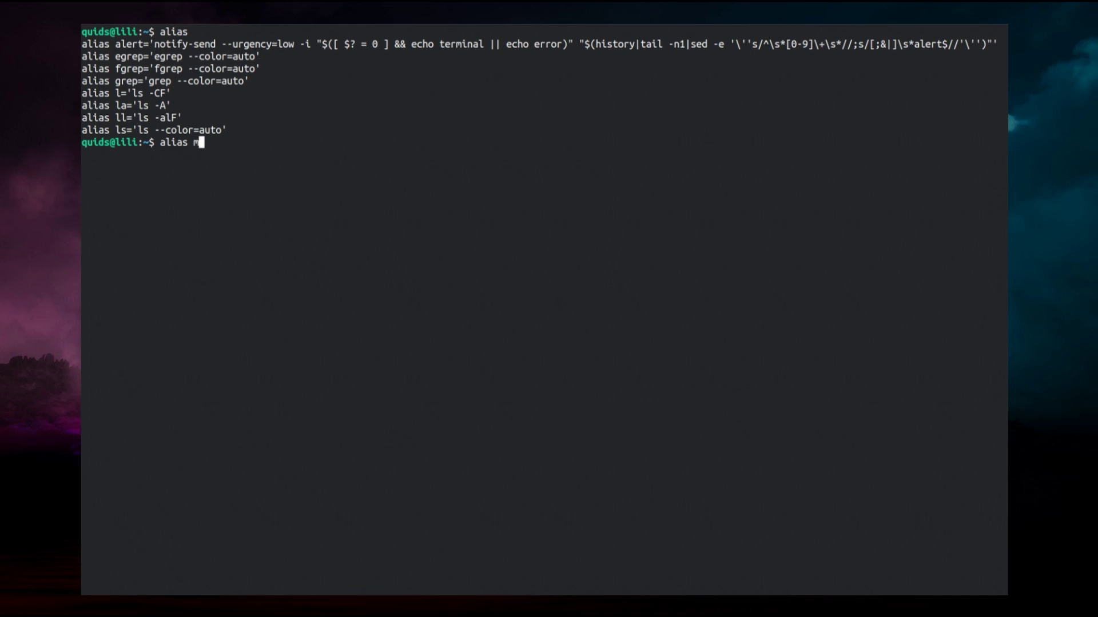
type("a")
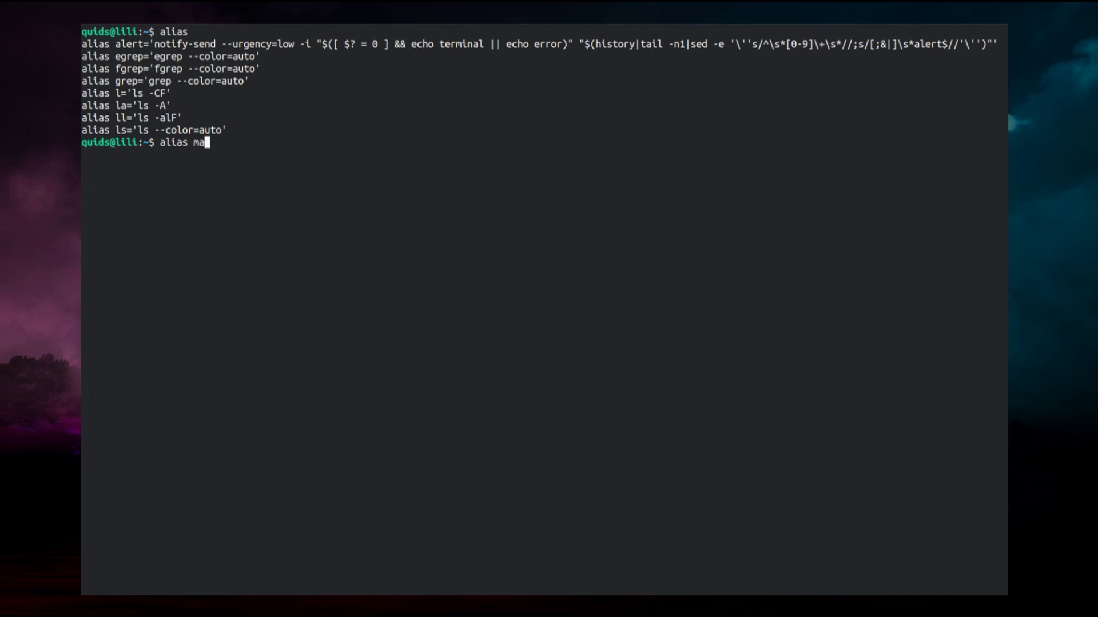
type("lina")
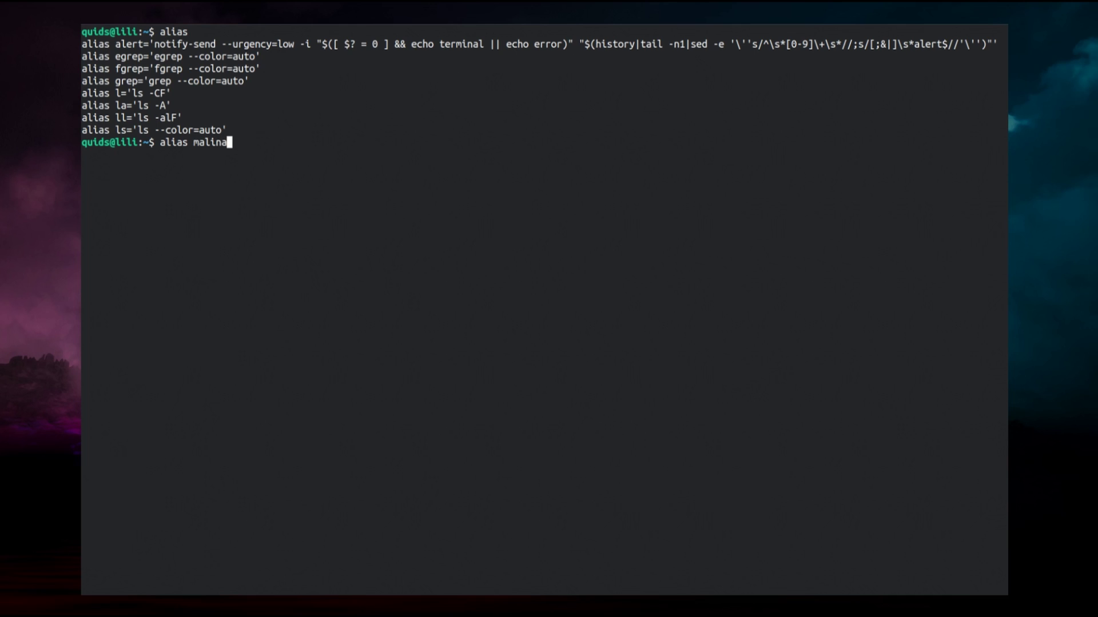
type("=")
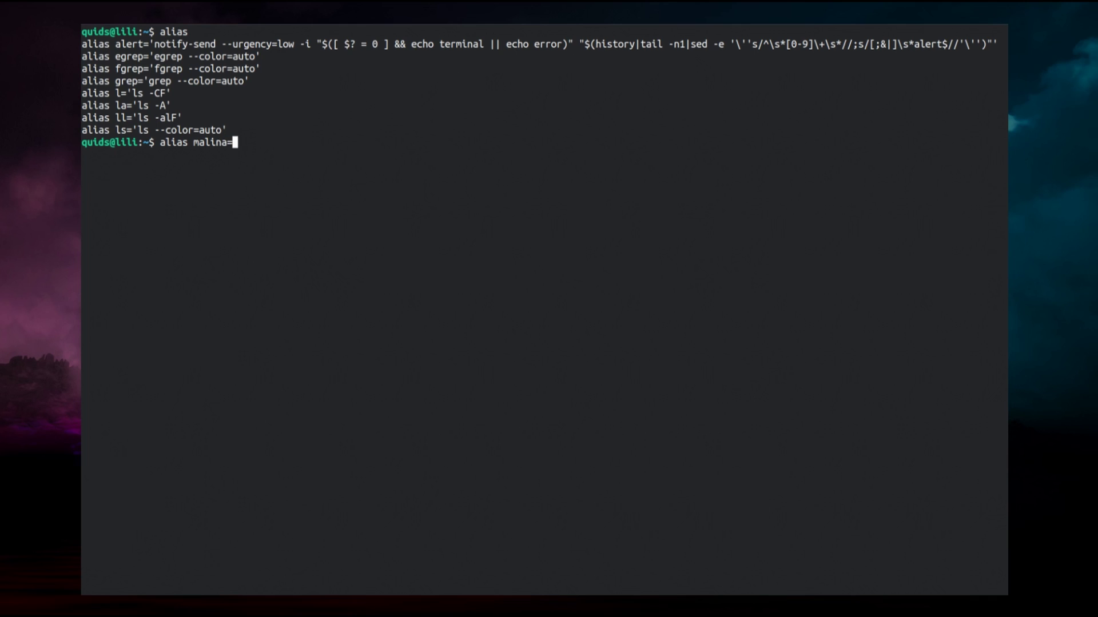
type("'ss")
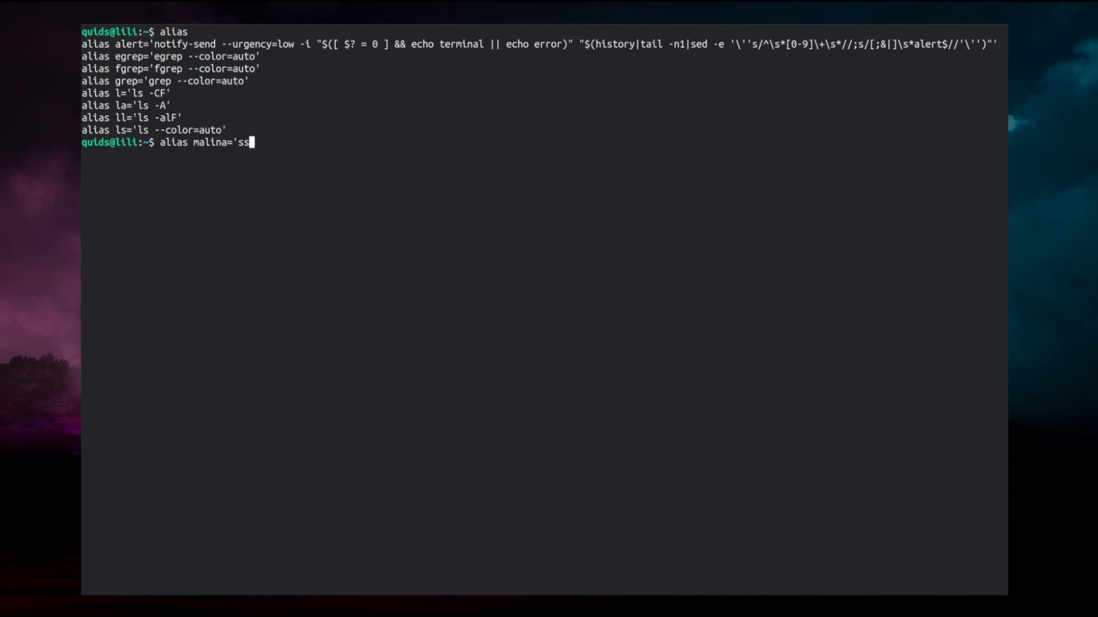
type("h")
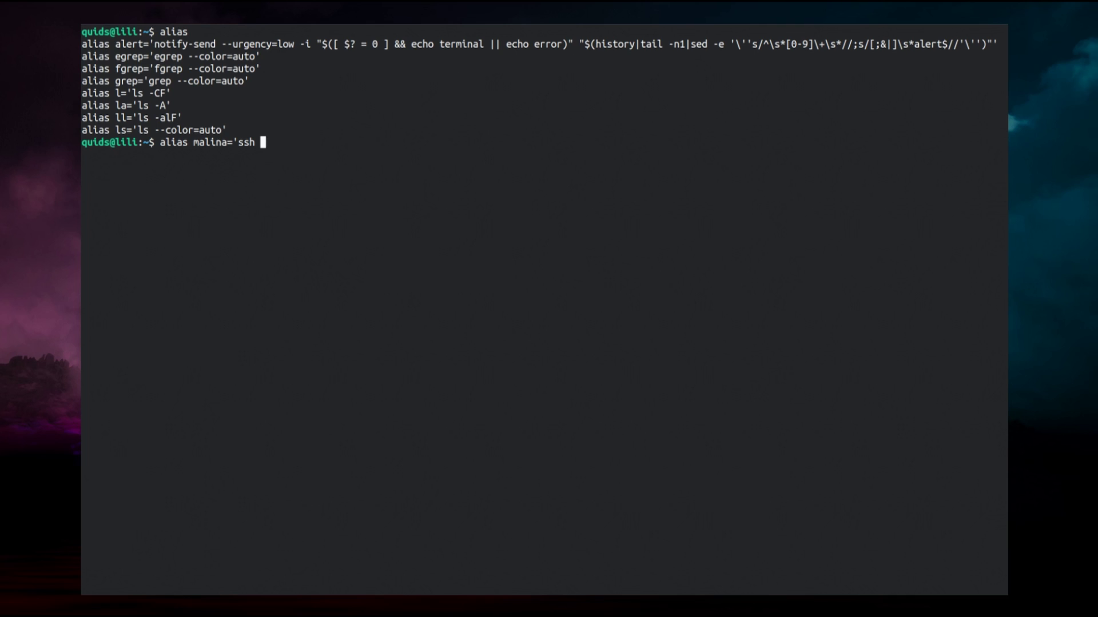
type("malina.t")
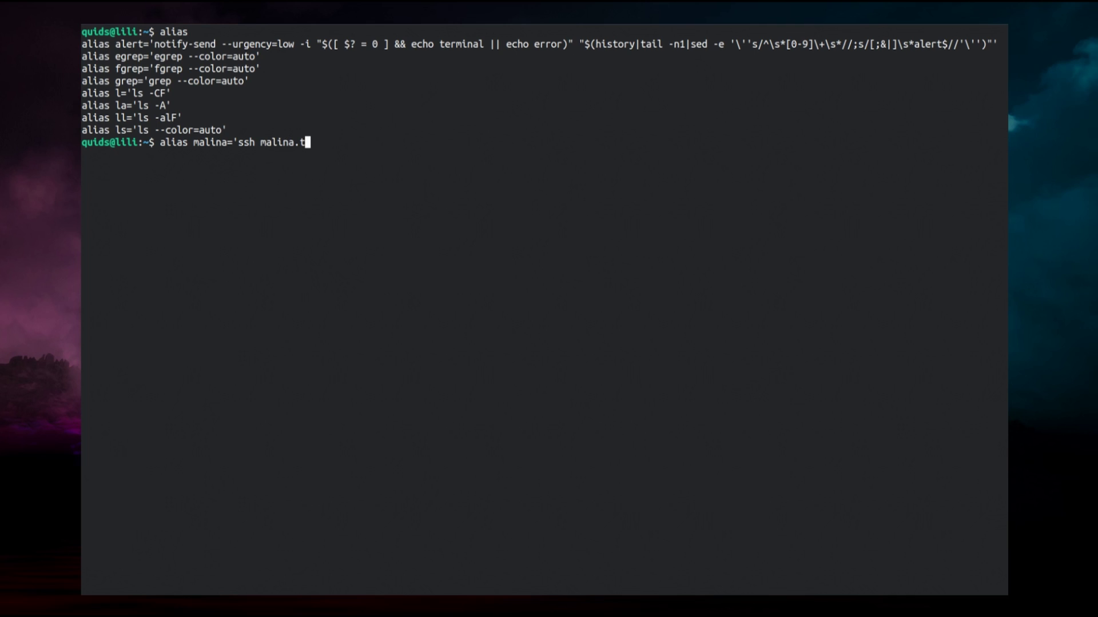
type("zd'")
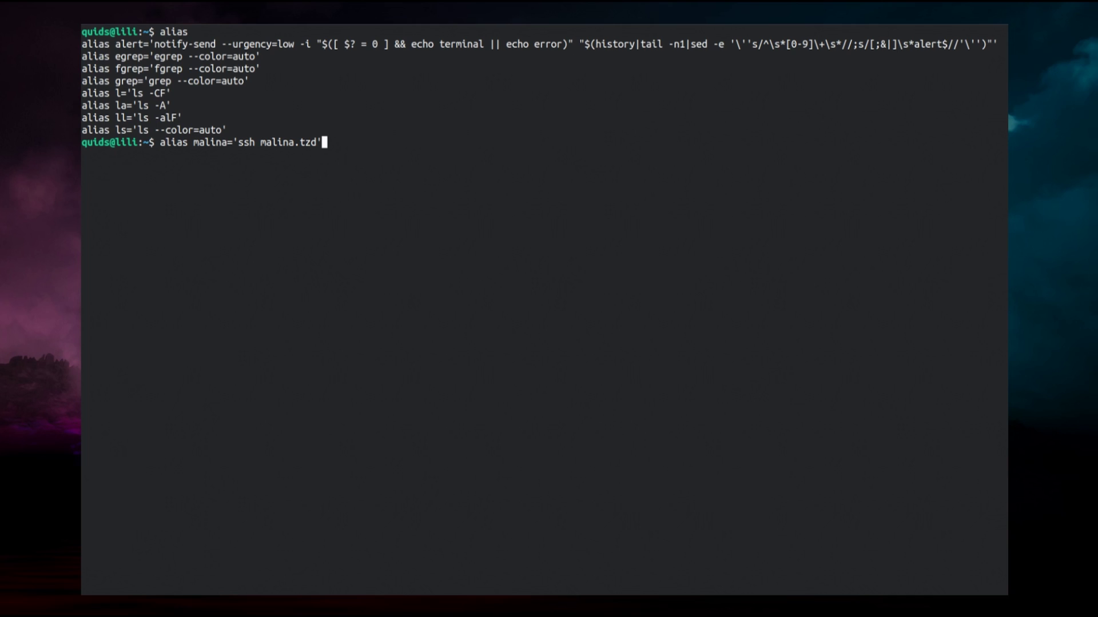
key("Return")
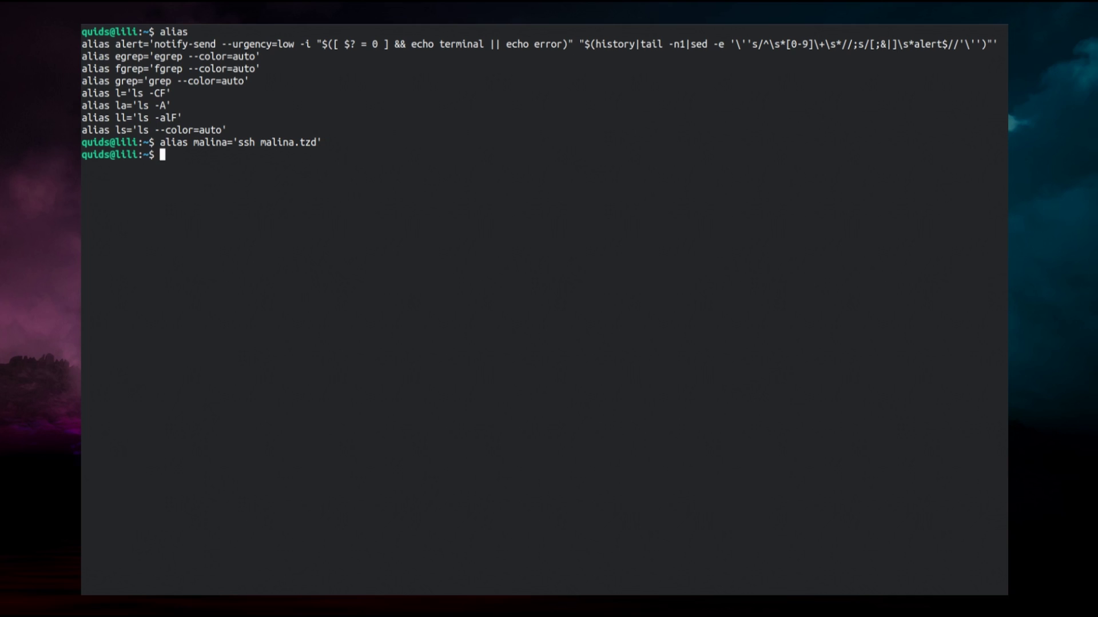
- Run malina to reach the remote password prompt, then cancel the login
type("malina")
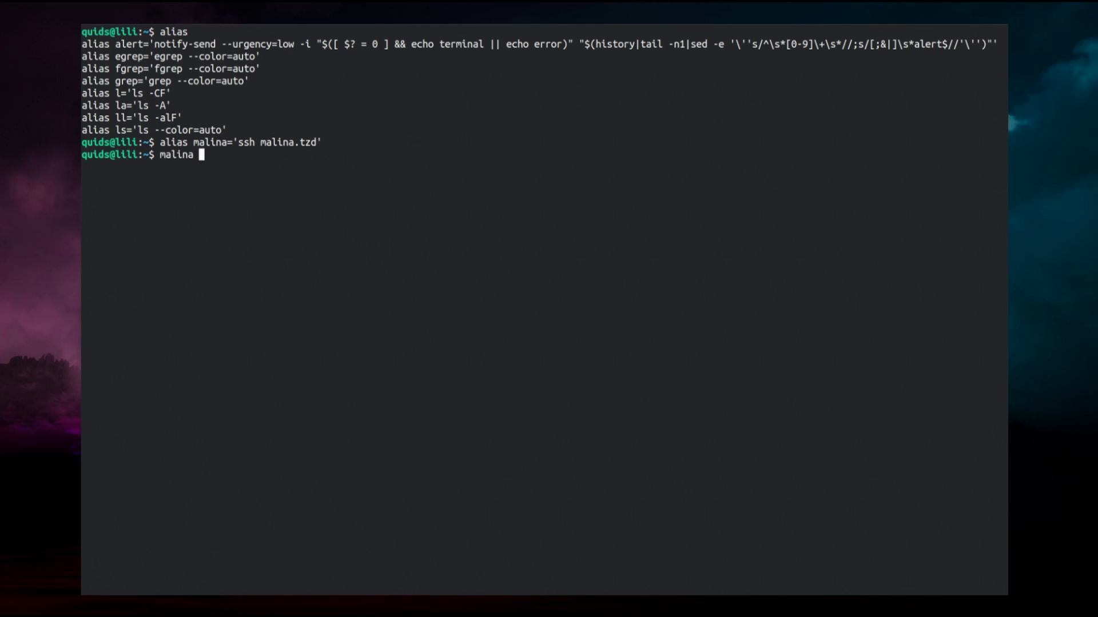
key("Return")
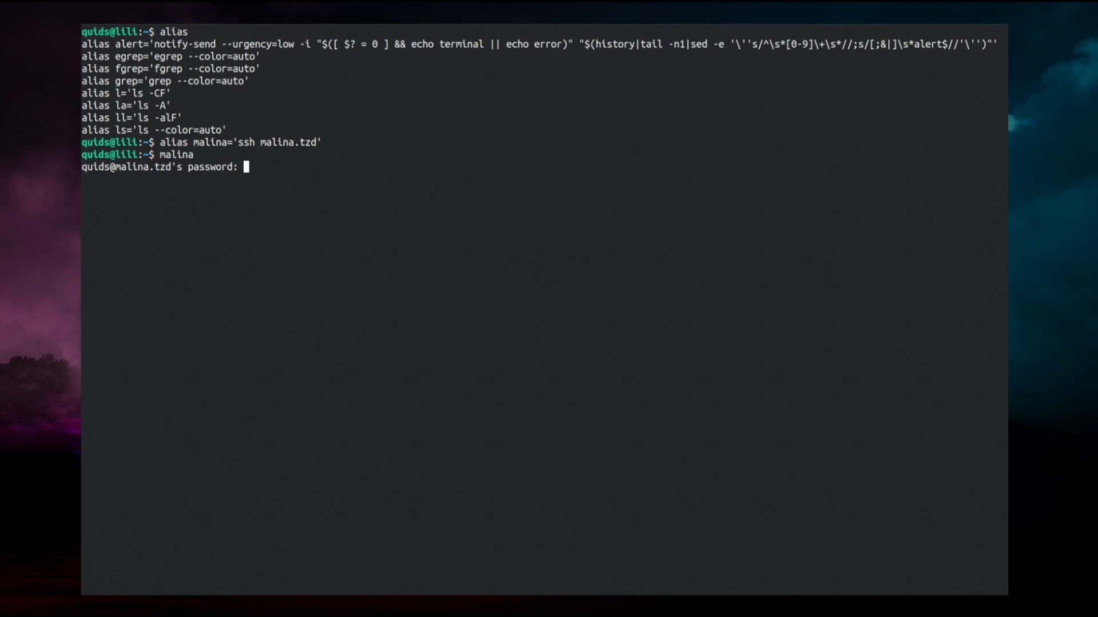
key("Return")
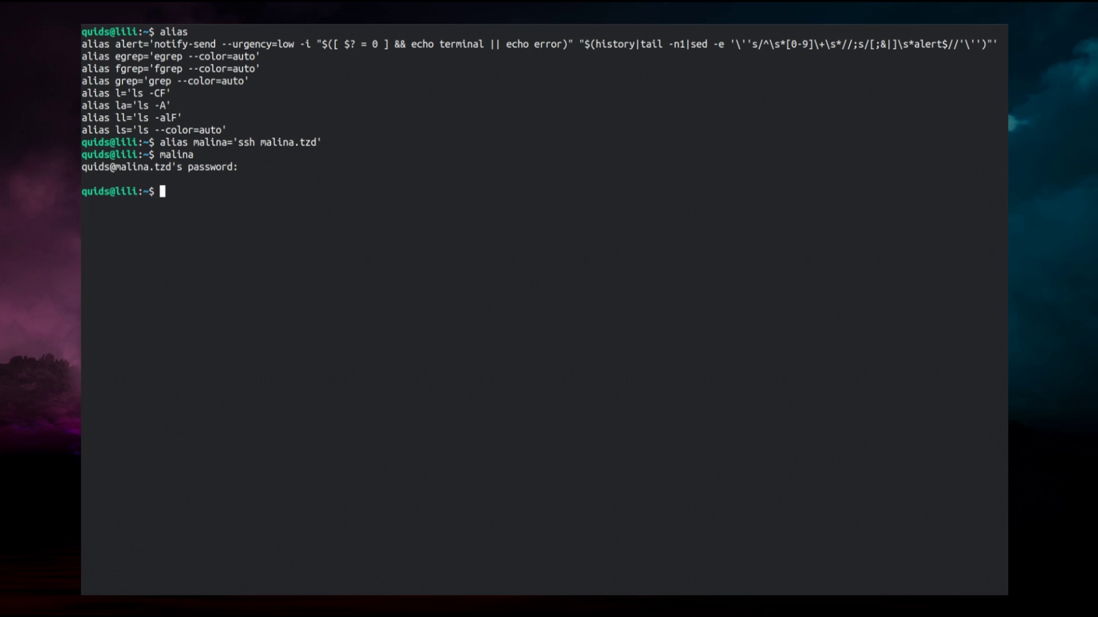
- Define the alias ..='cd ..'
type("alias")
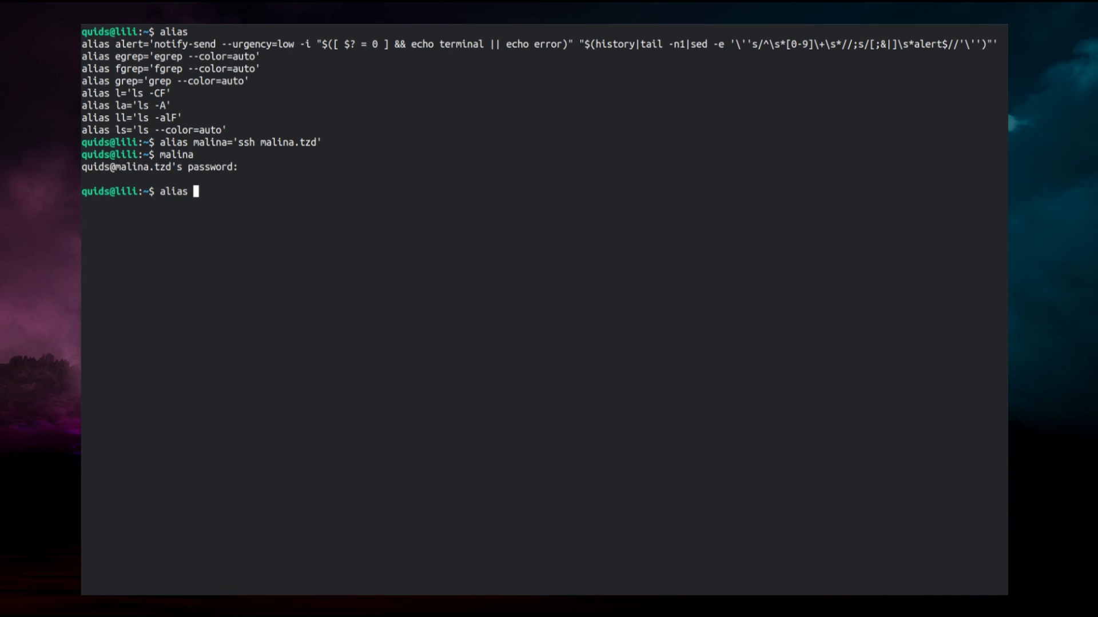
type("..")
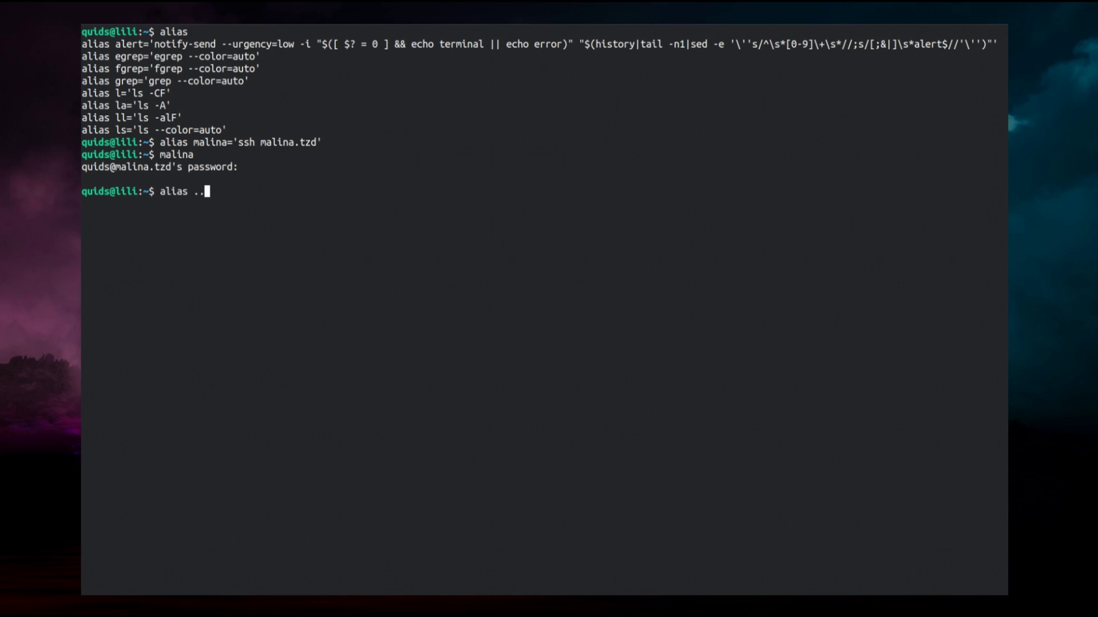
type("='")
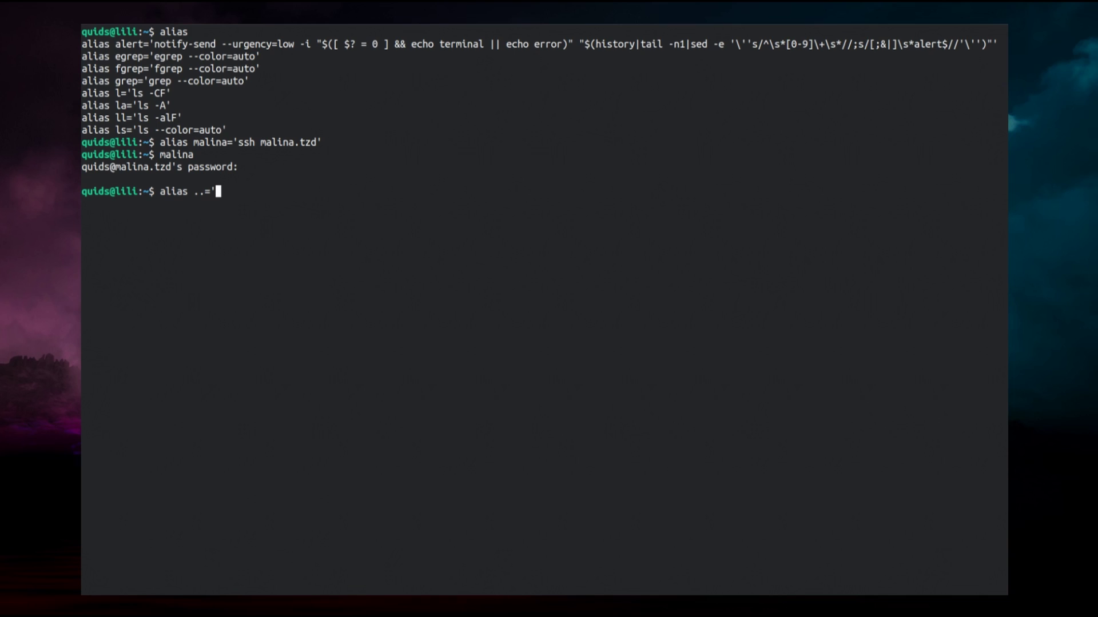
type("cd ..")
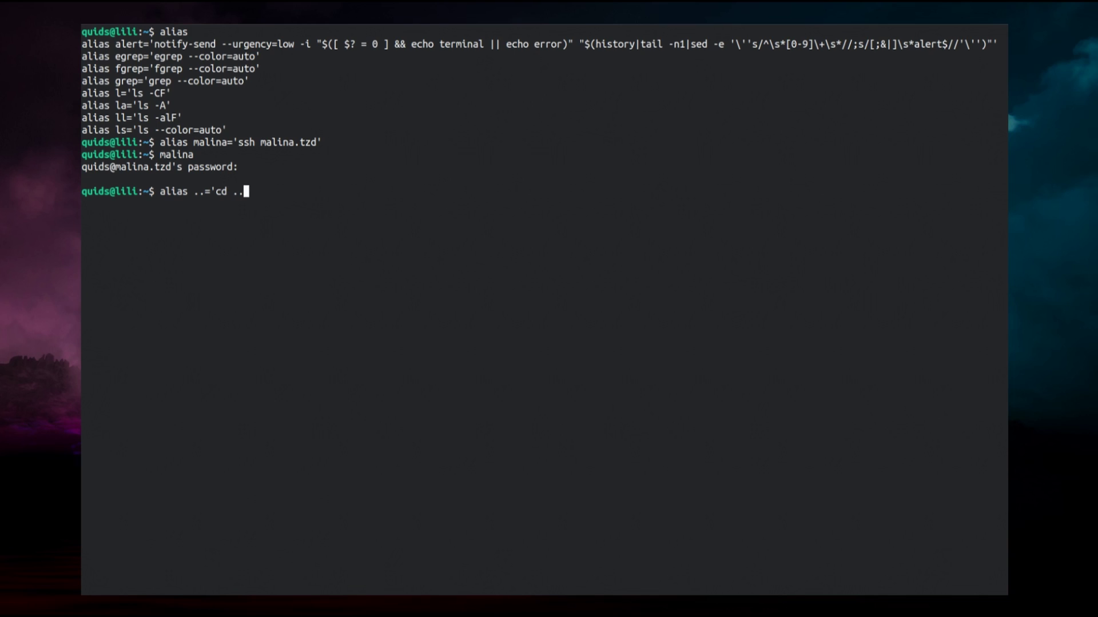
key("Return")
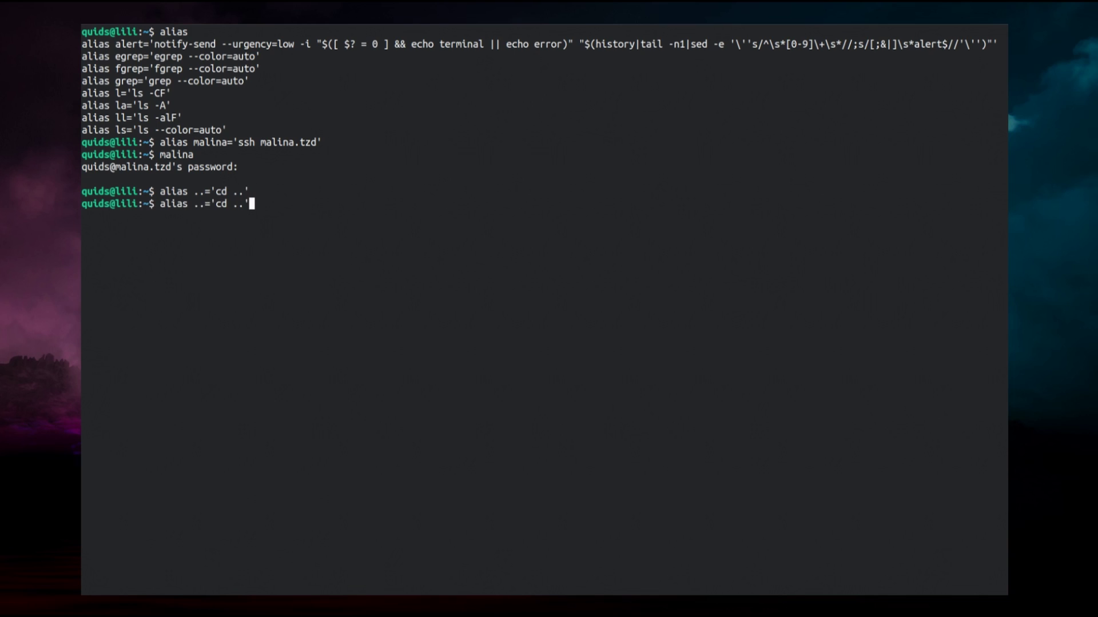
- Recall the previous definition and edit it into alias ...='cd ../..'
key("Left")
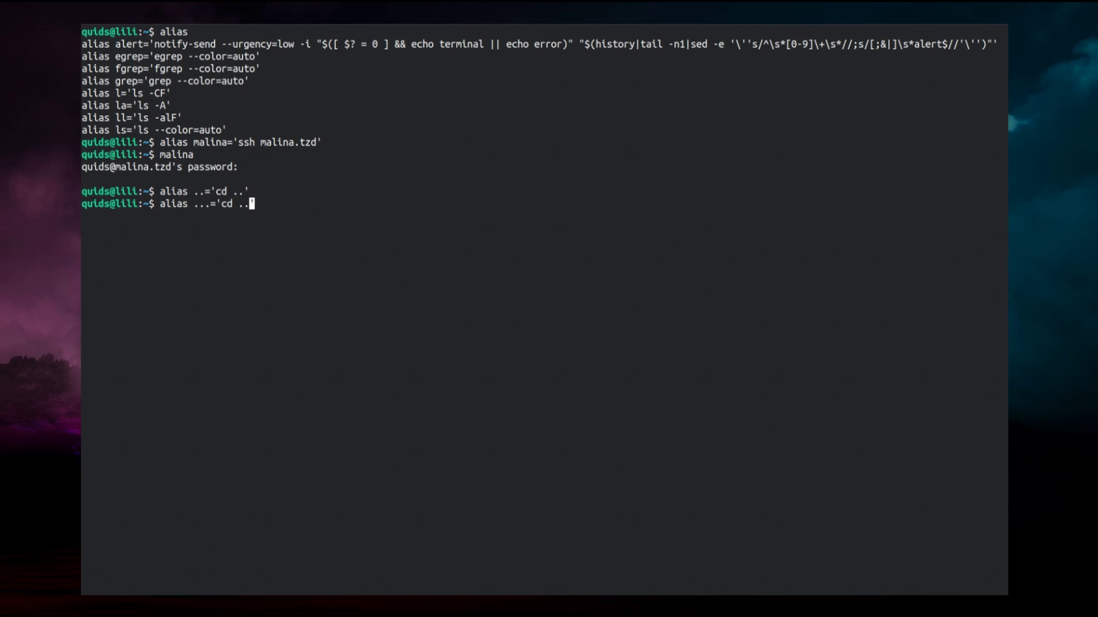
type("/.")
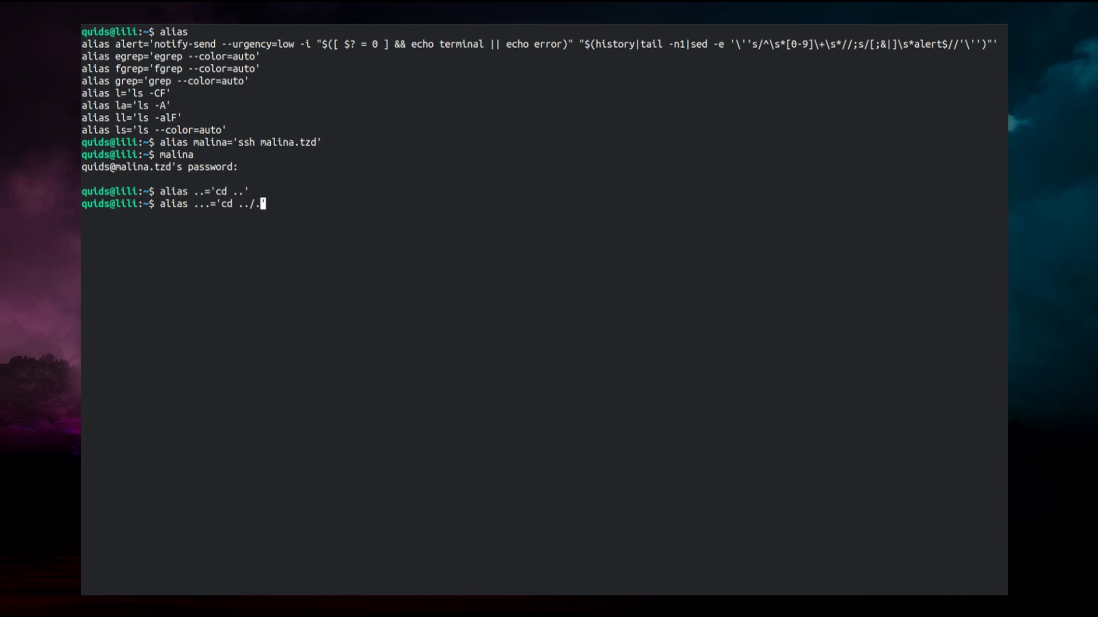
key("Return")
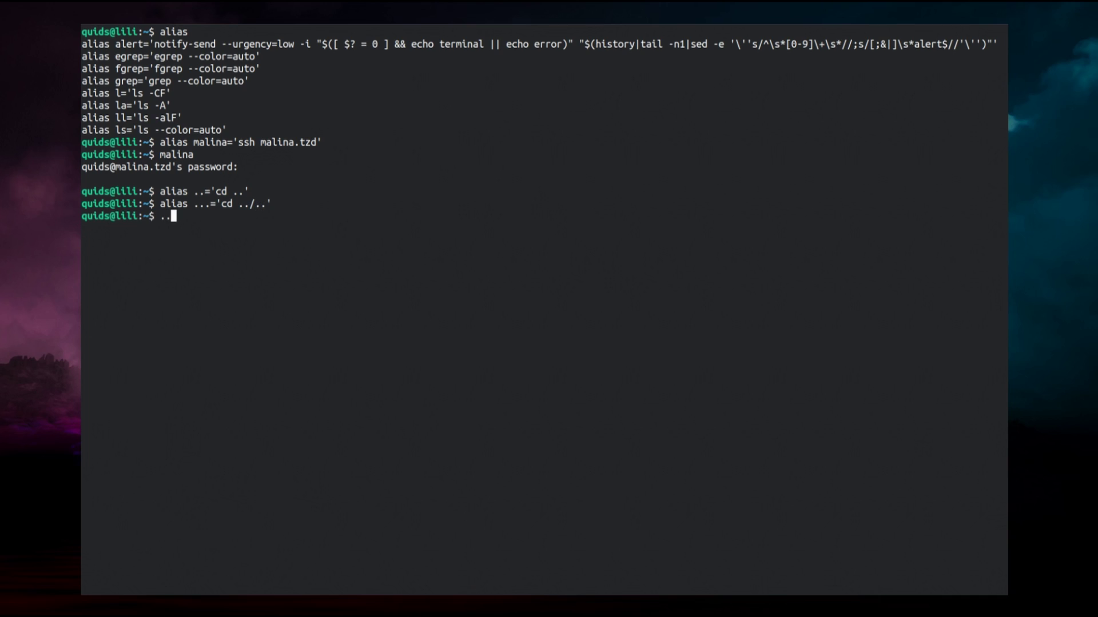
- Run ... to go up two folders, then cd elsewhere before removing the .. alias
type(".")
key("Return")
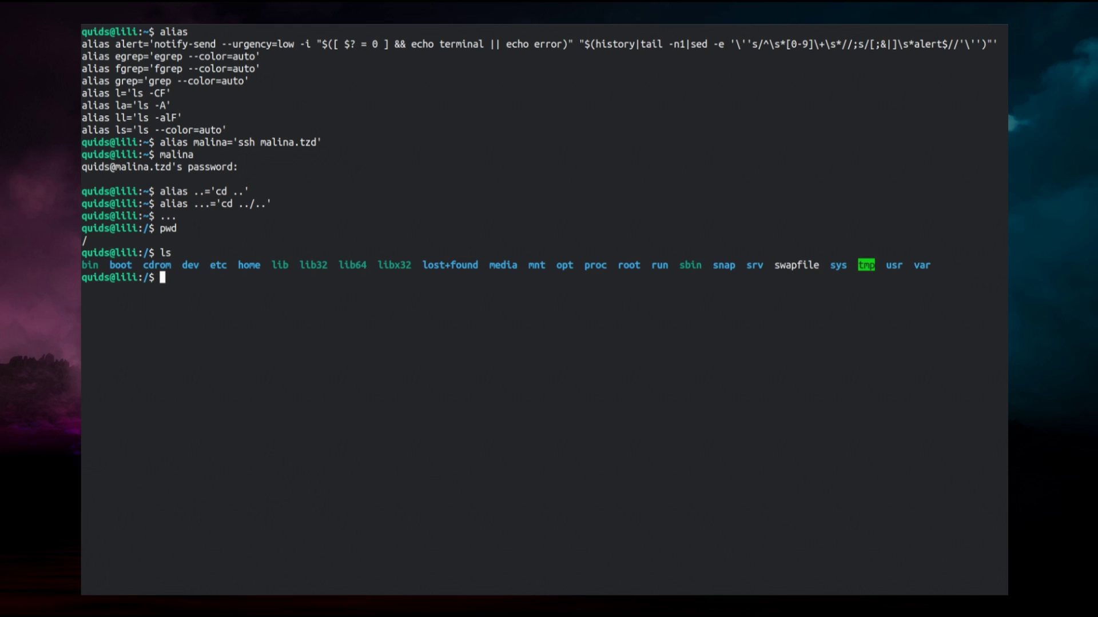
type("cd")
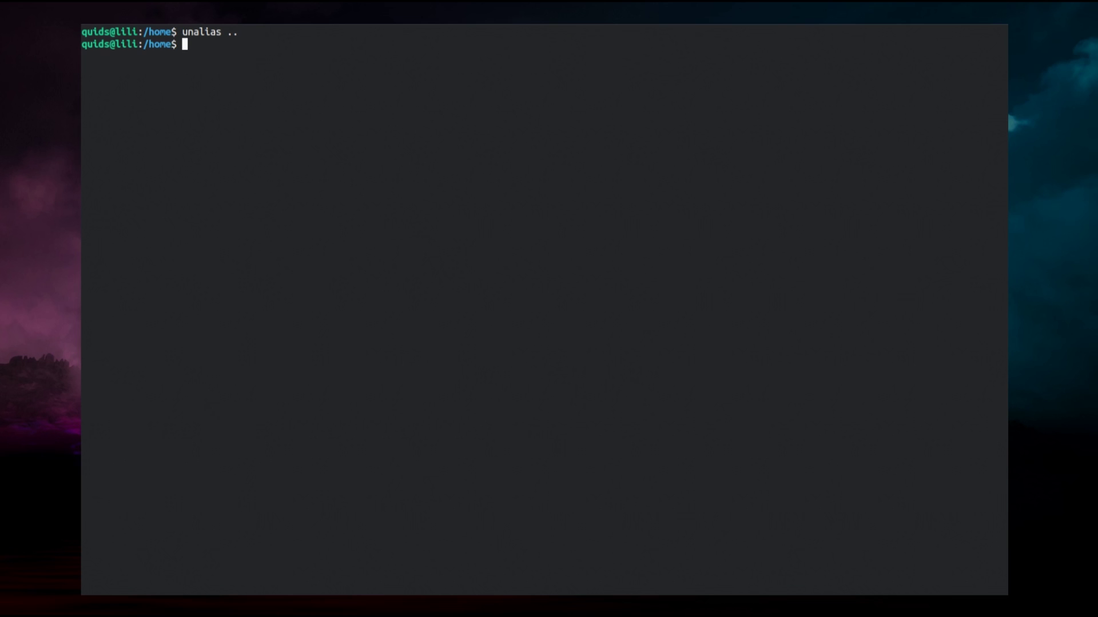
- Remove the ... alias and confirm .. and ... now report command not found
type("unalias ...")
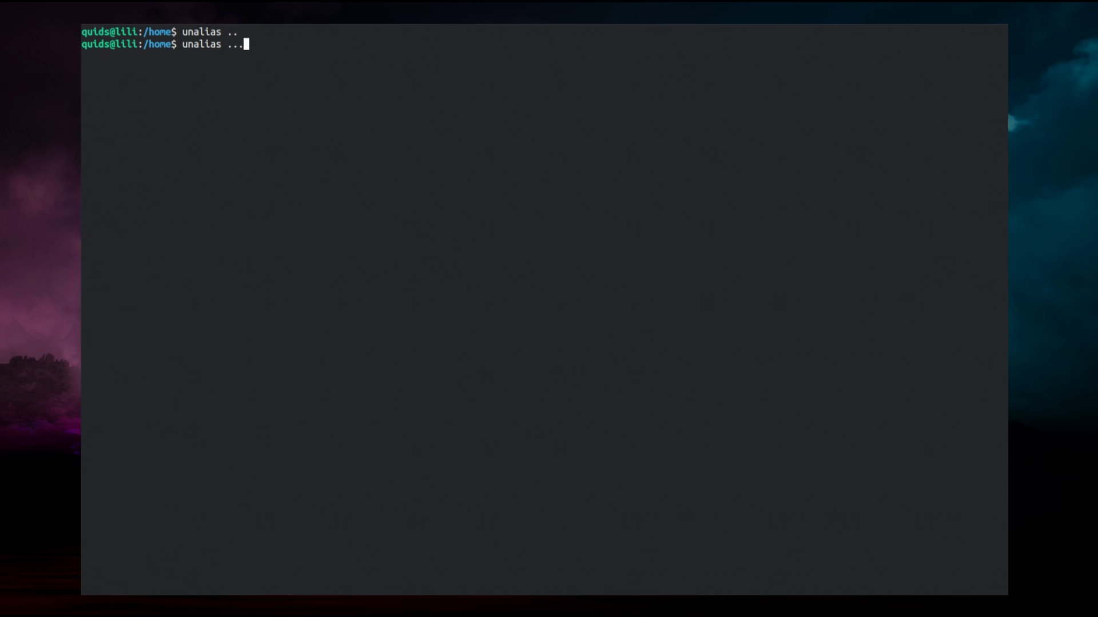
key("Return")
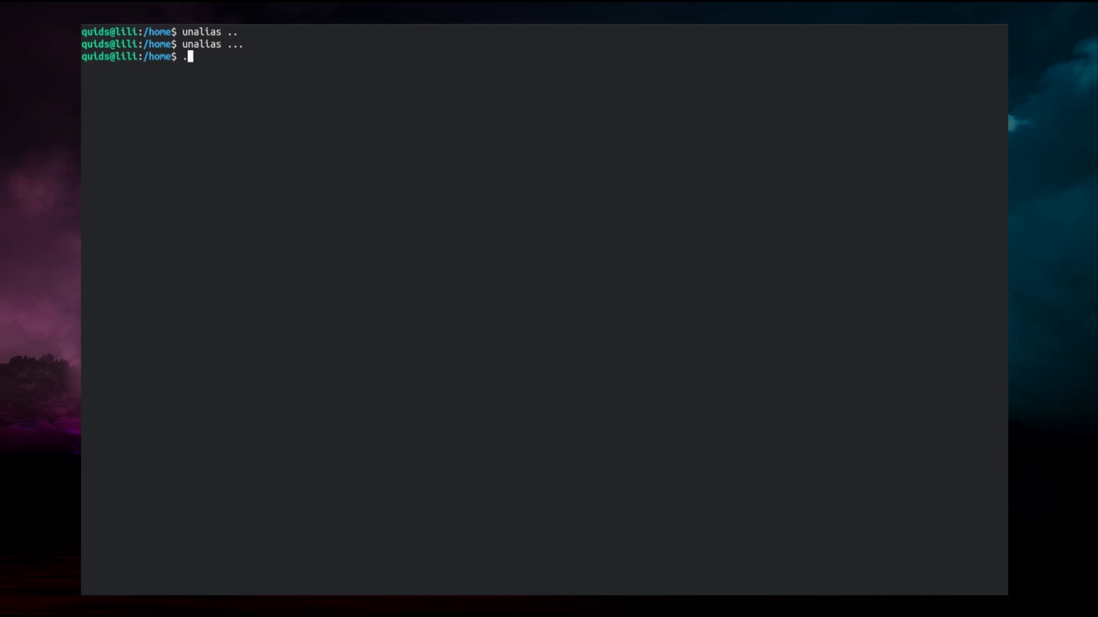
key("Return")
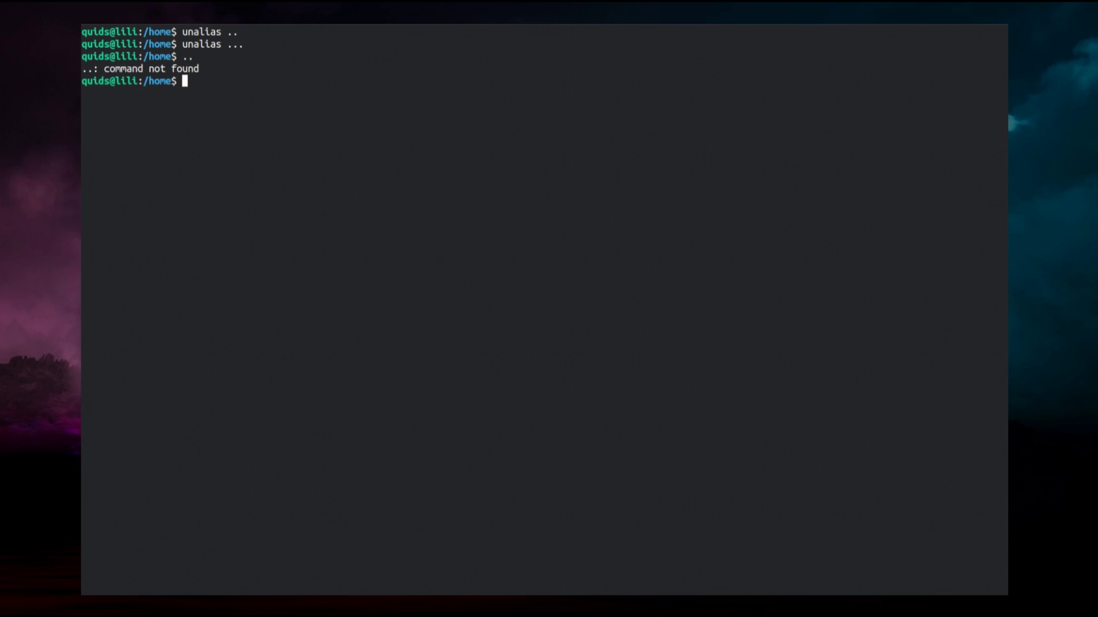
key("Return")
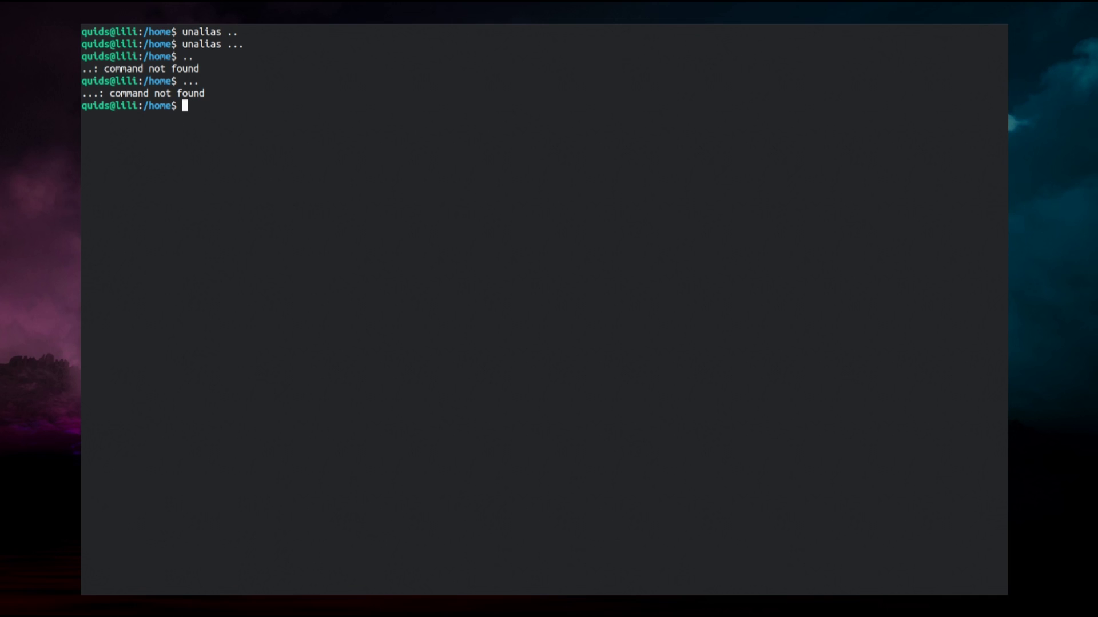
- Clear every alias with unalias -a and confirm alias -p lists nothing
type("u")
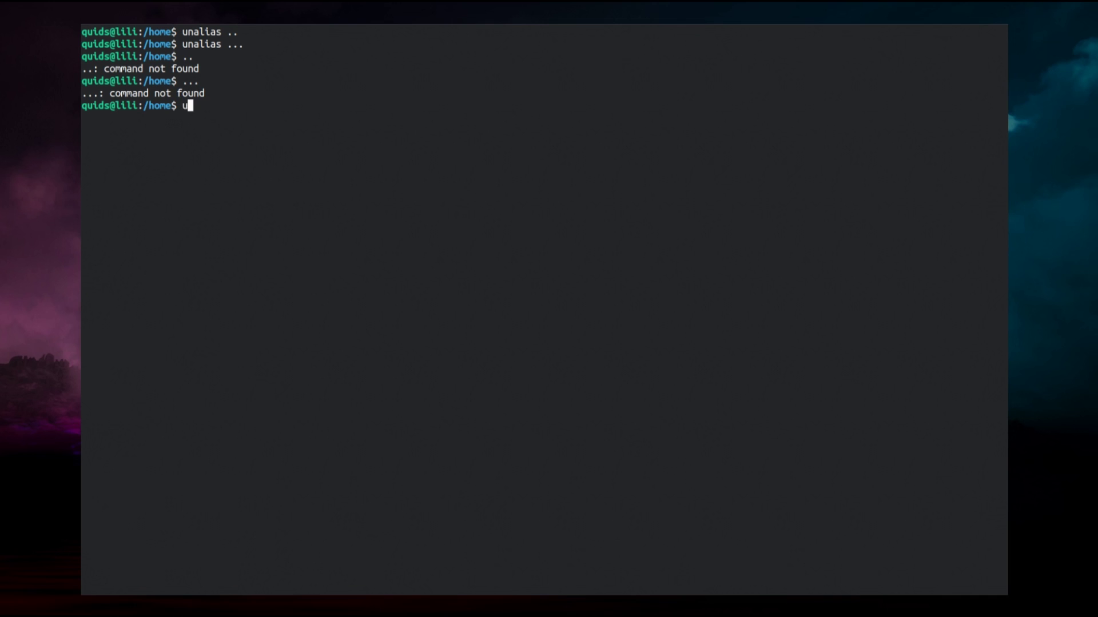
type("nalias")
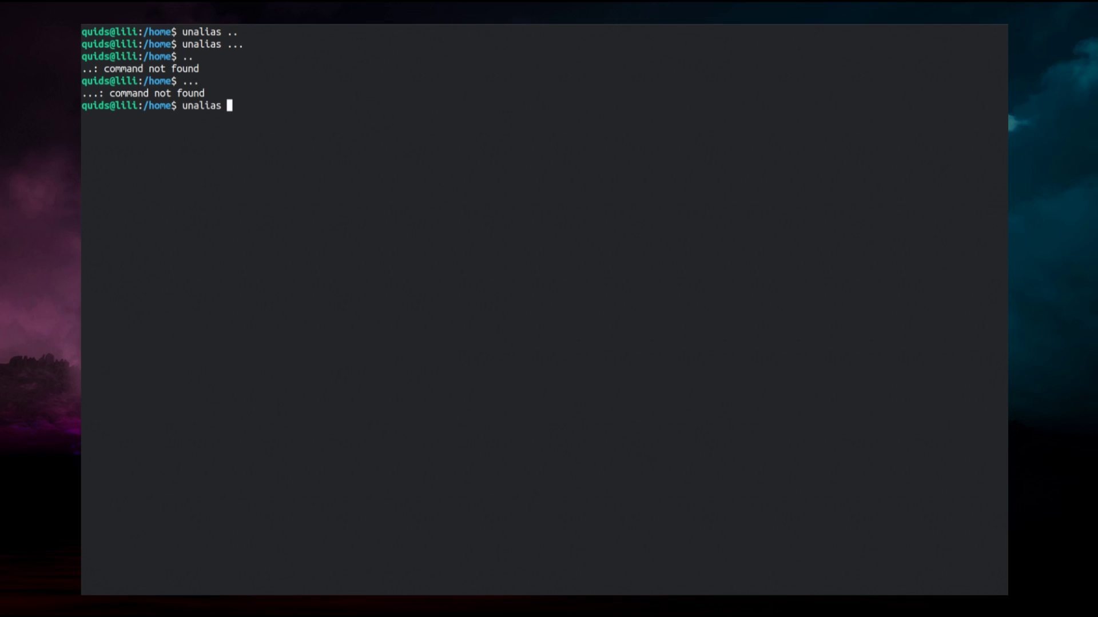
type("-a")
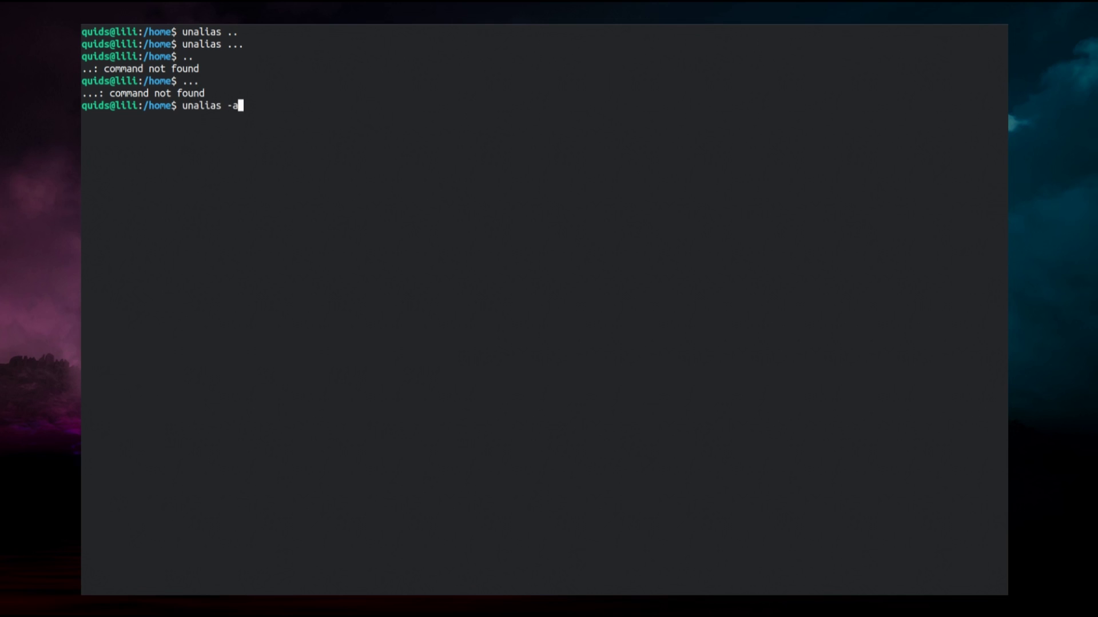
key("Return")
type("alias -p")
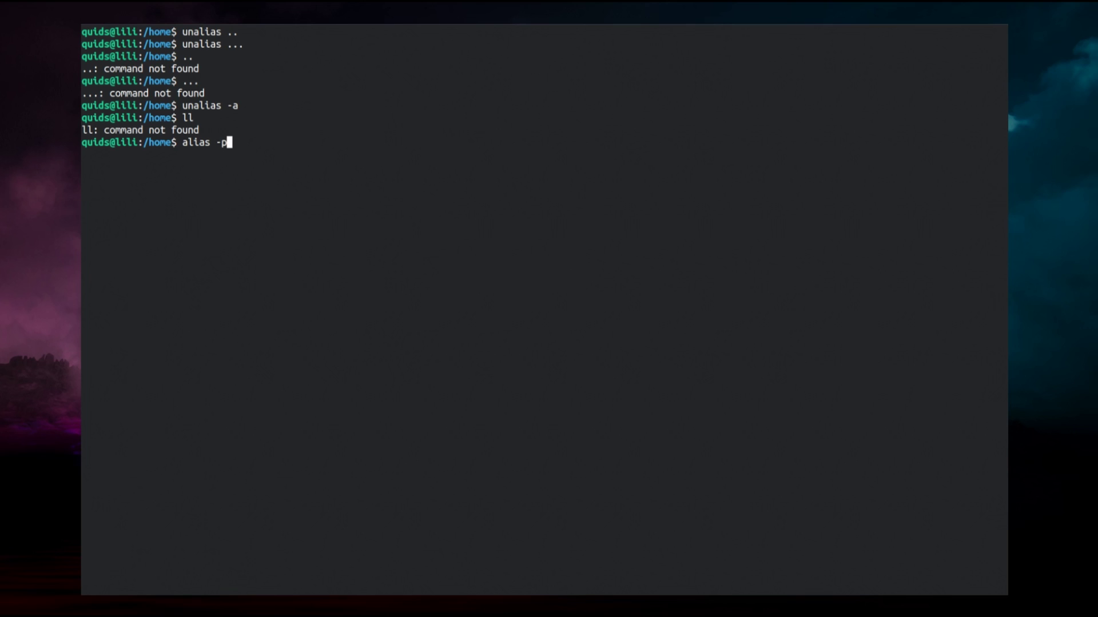
key("Return")
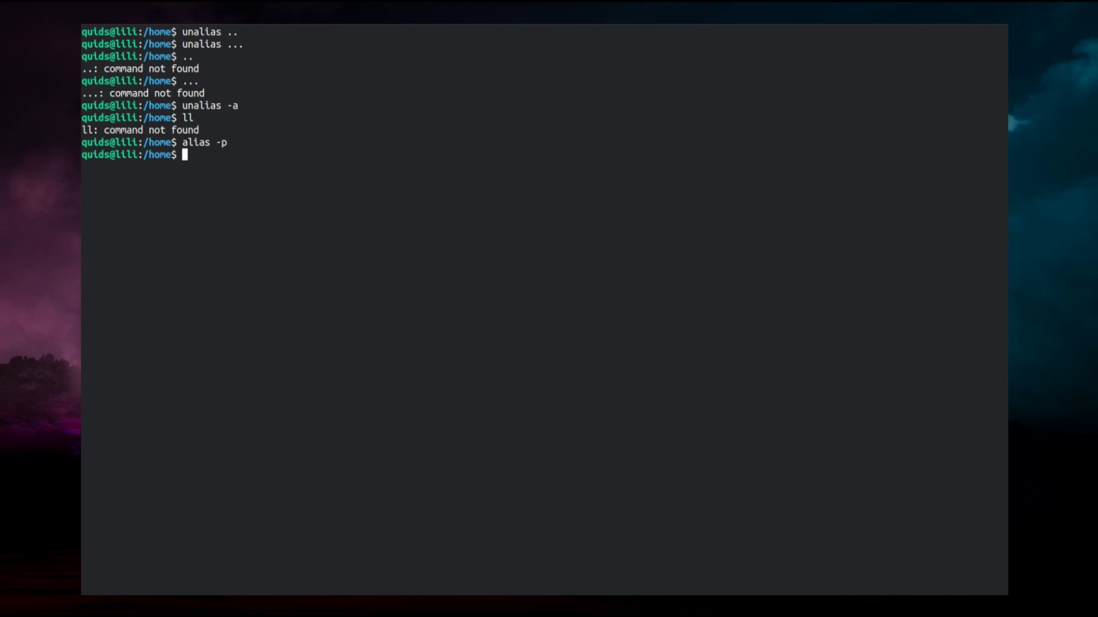
- Re-source ~/.bashrc to restore the default aliases
type(". ~/.")
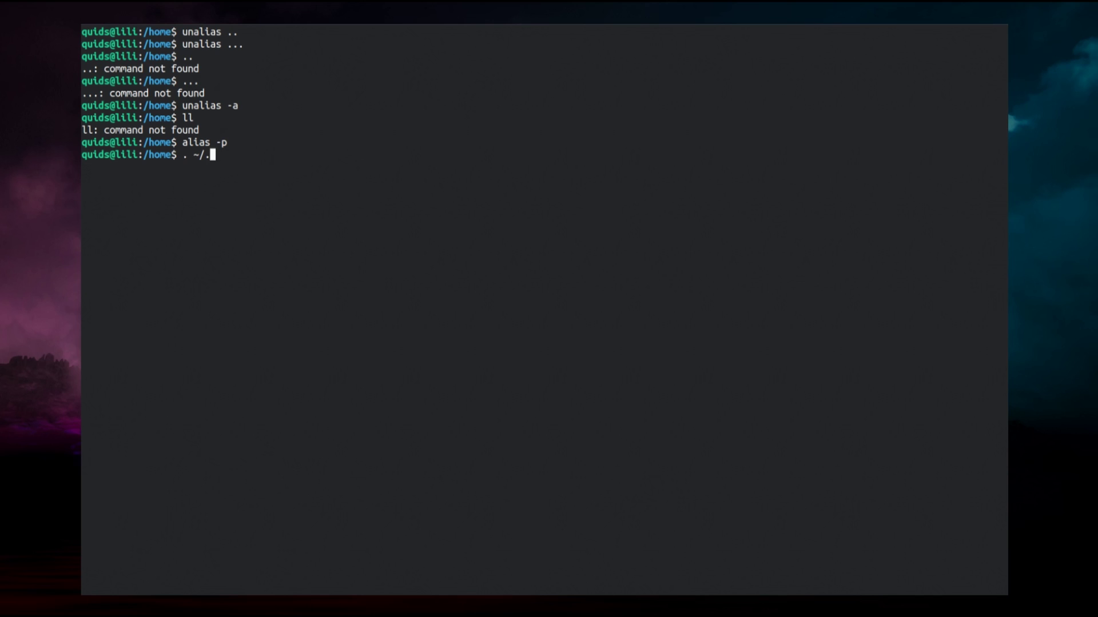
type("b")
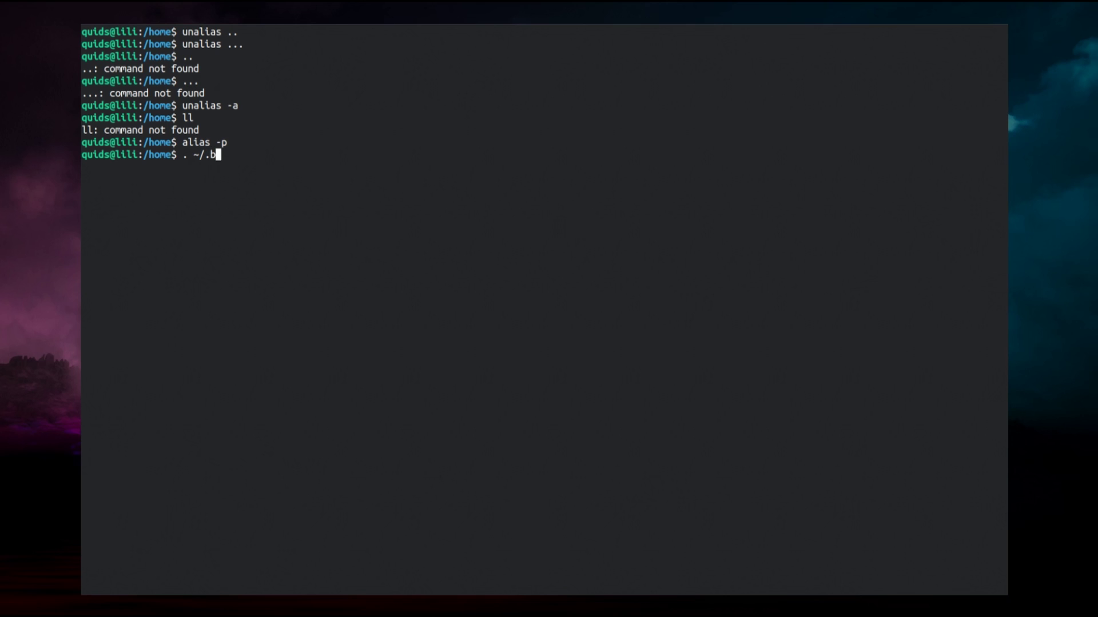
key("Return")
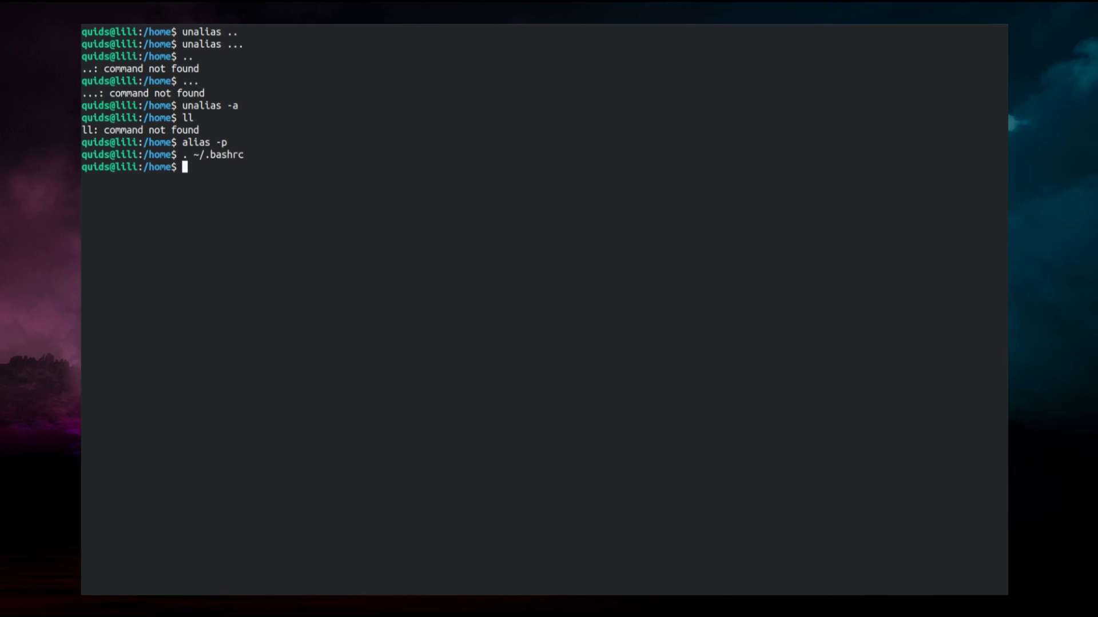
- List the restored aliases with alias and alias -p, then start the nano ~/. command
type("alias")
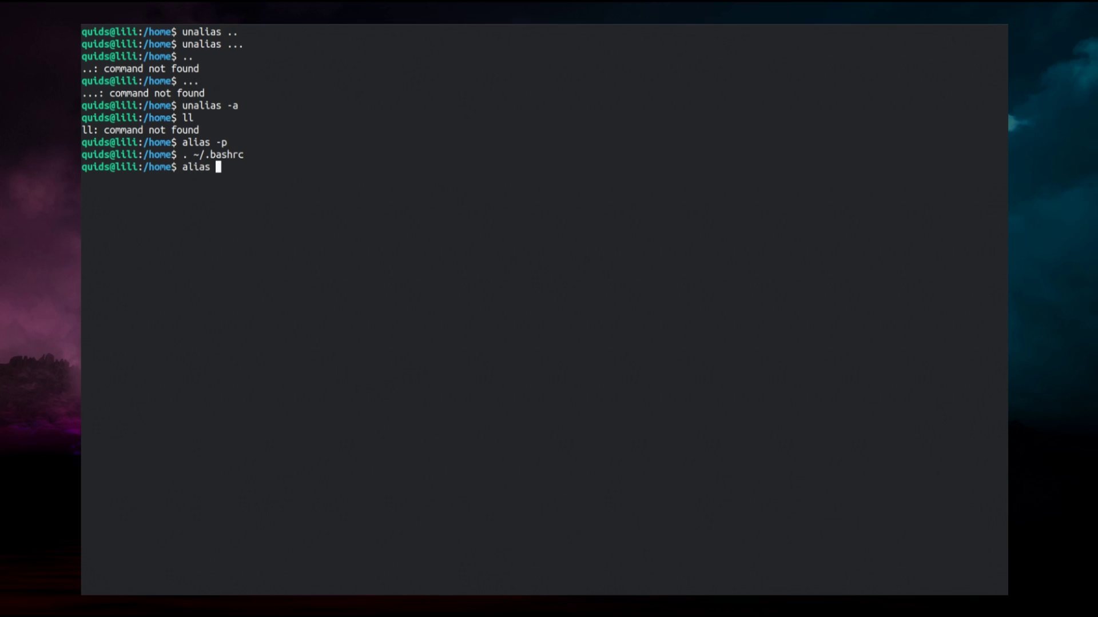
key("Return")
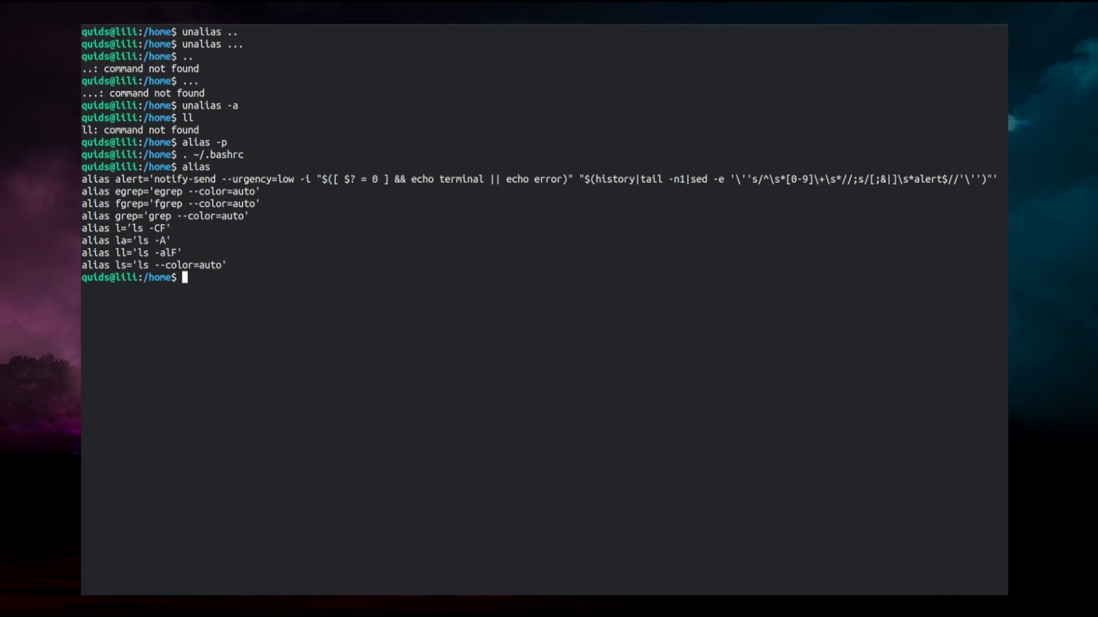
type("alias")
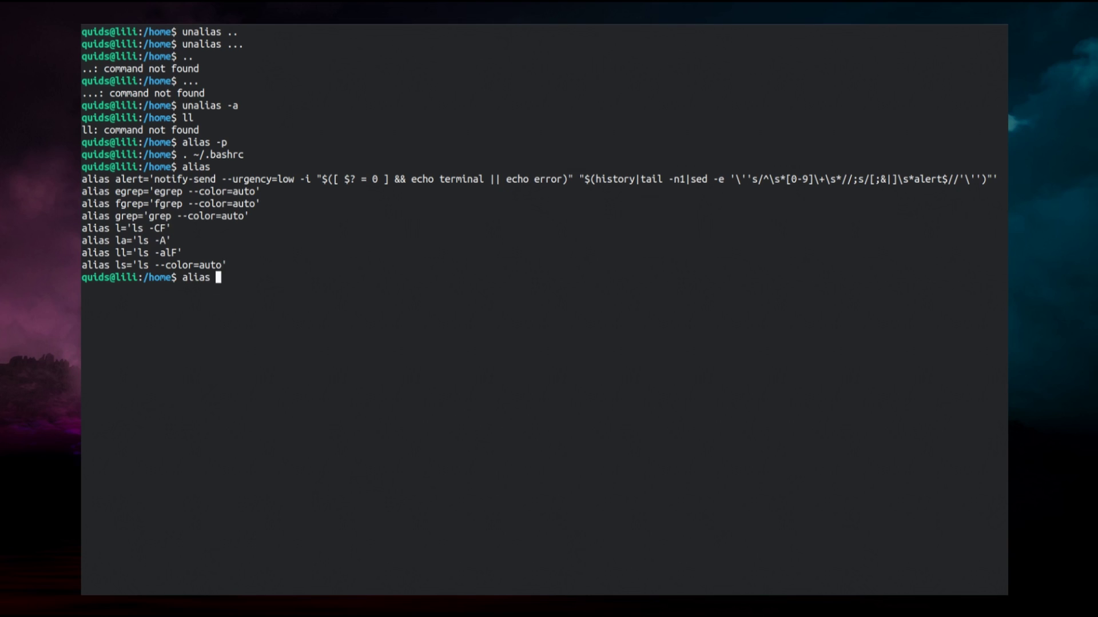
key("Return")
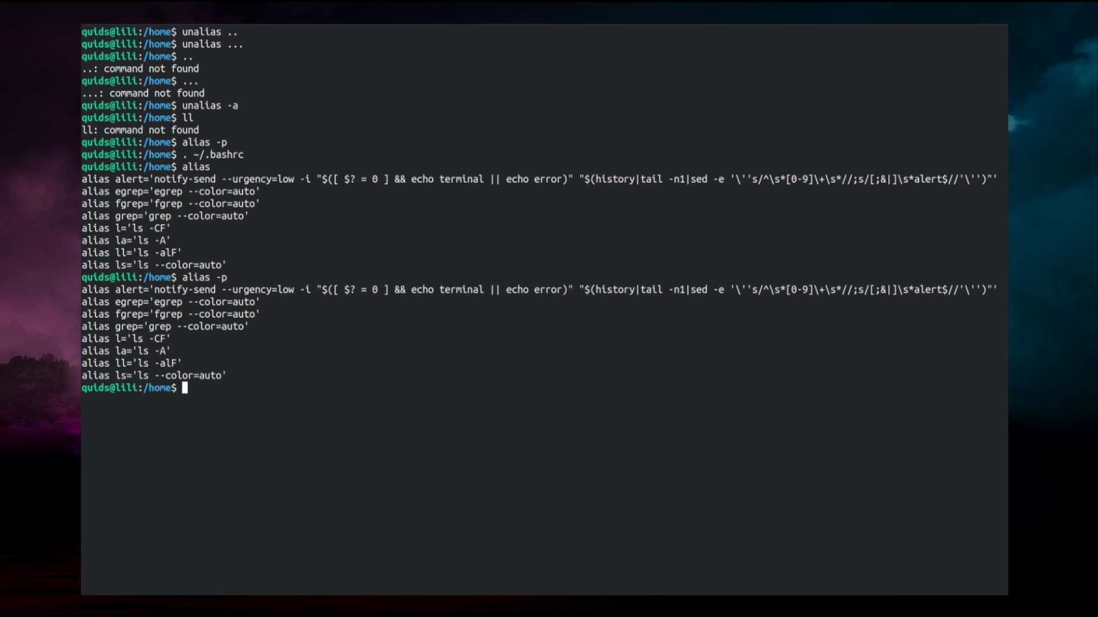
type("nano ~/.")
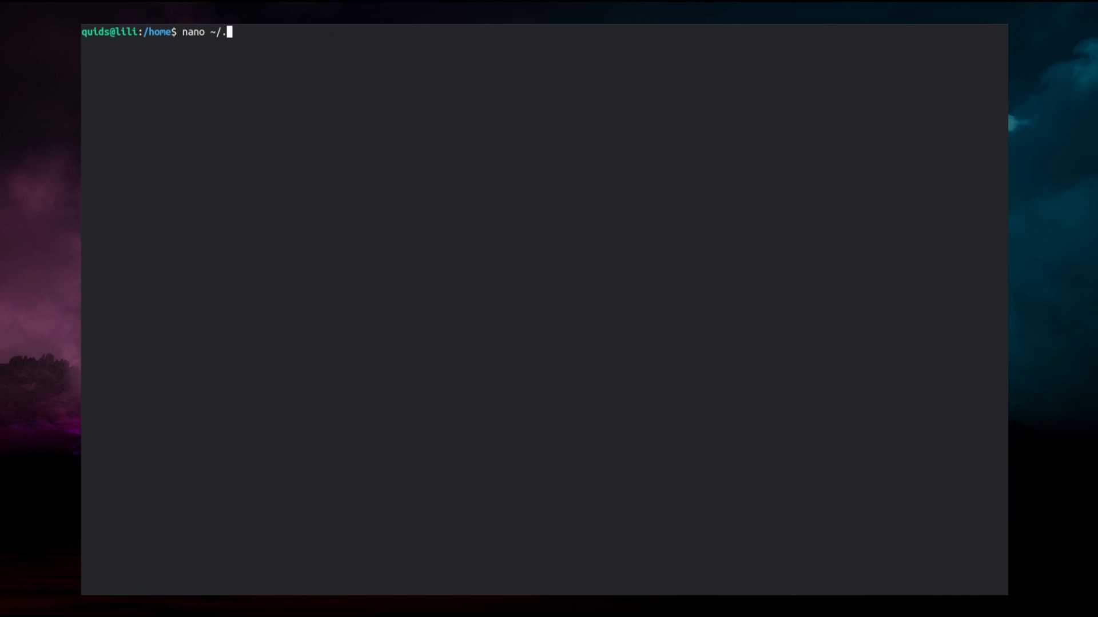
- Open ~/.bashrc in nano
type("bashrc")
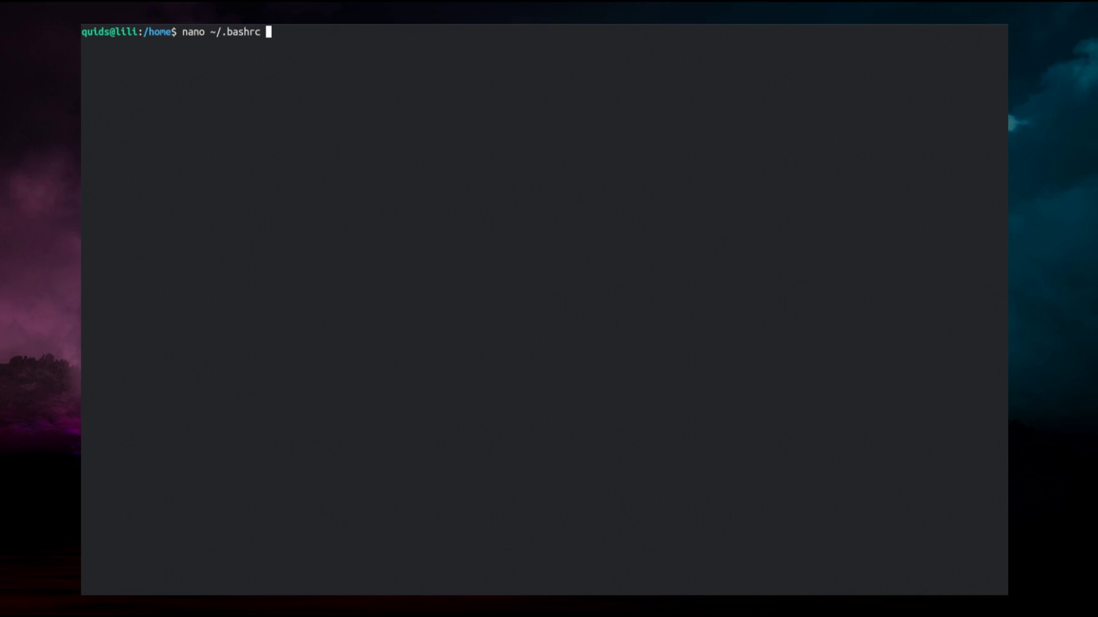
key("Return")
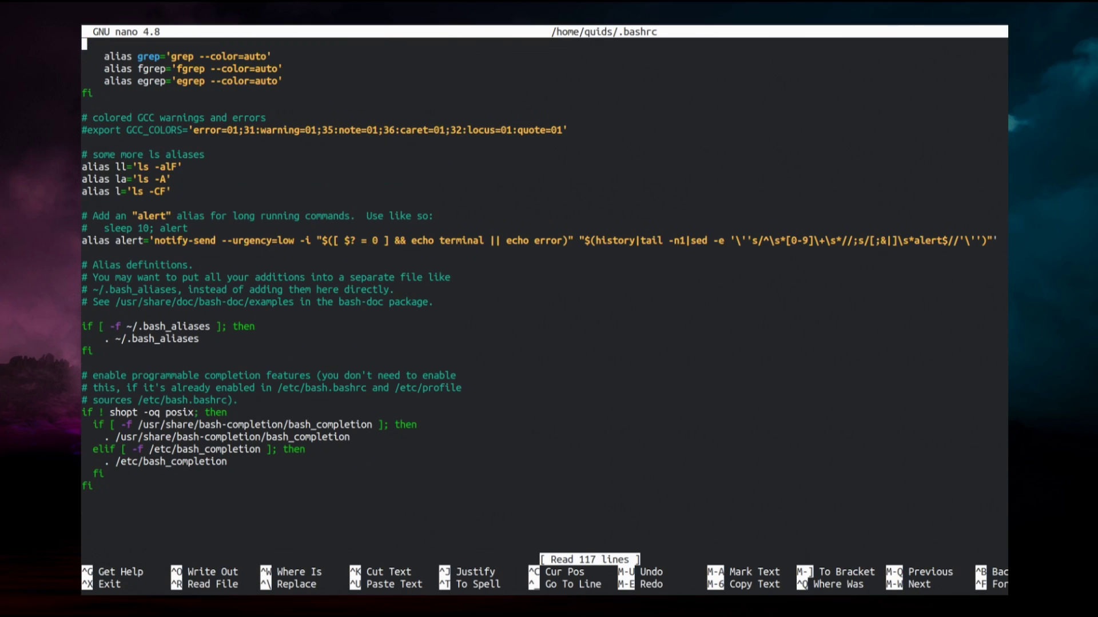
mouse_move(223, 149)
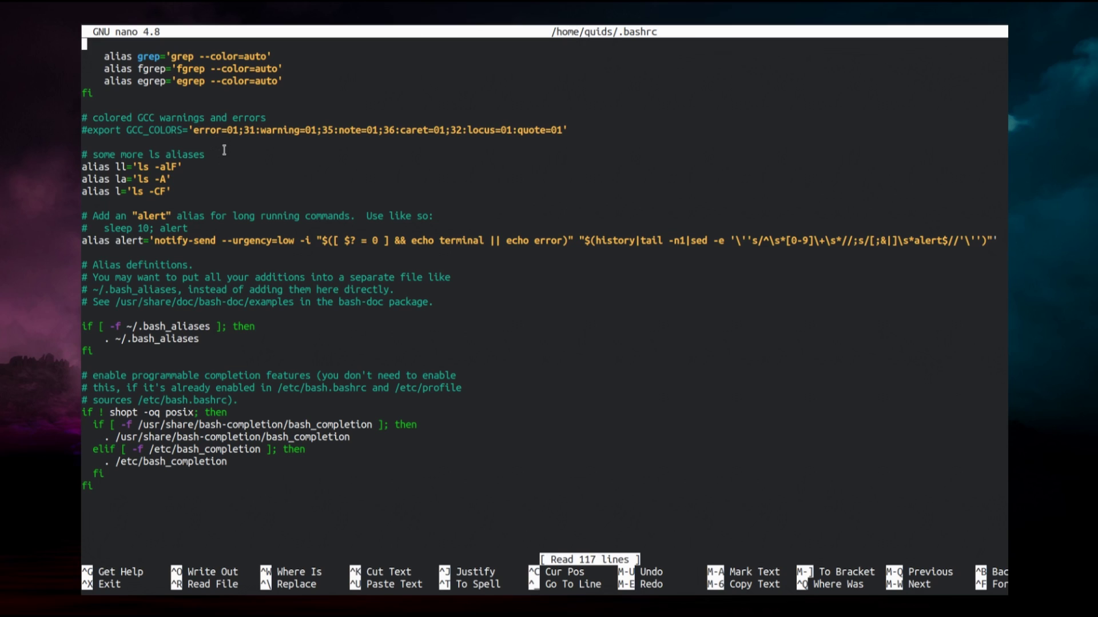
mouse_move(92, 151)
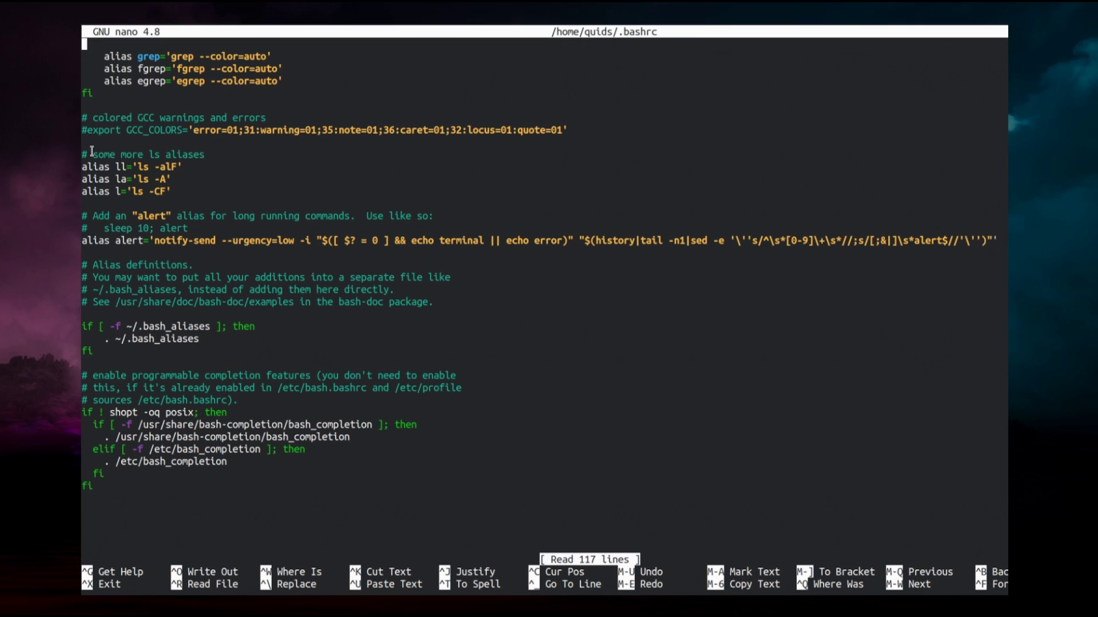
- Read the ls aliases and the ~/.bash_aliases sourcing block, then exit nano unchanged
left_click_drag(92, 149, 214, 167)
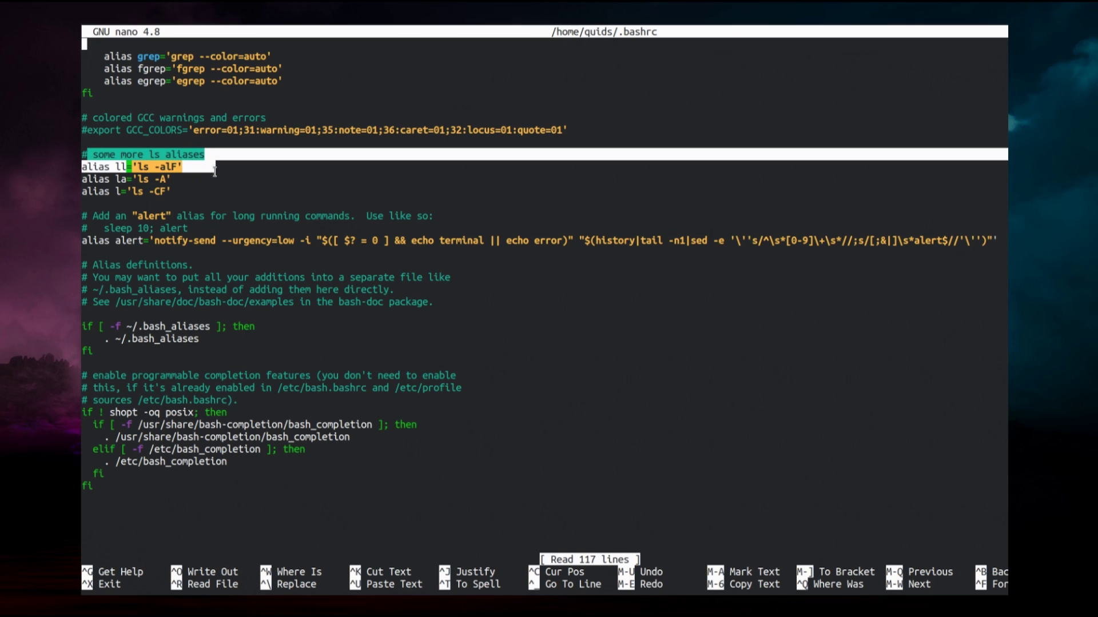
left_click(212, 254)
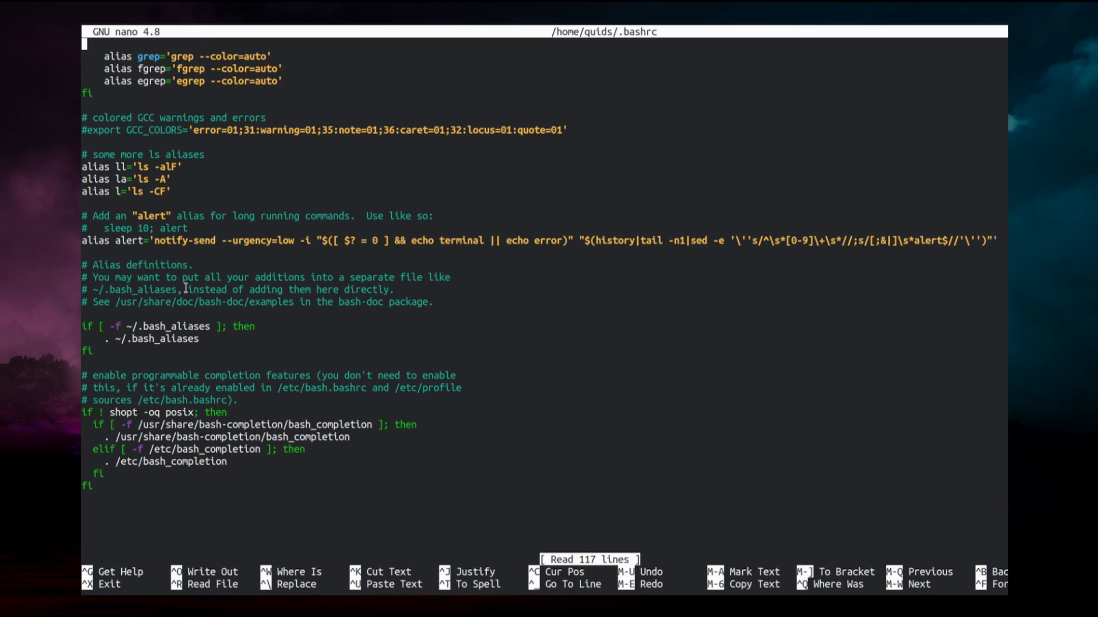
mouse_move(415, 284)
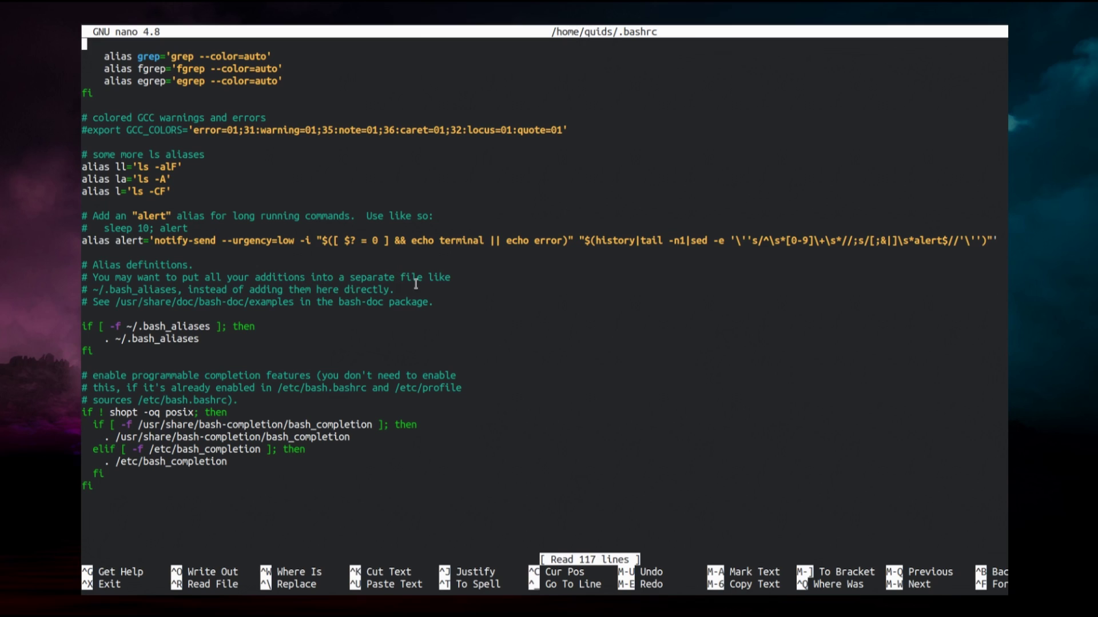
double_click(122, 289)
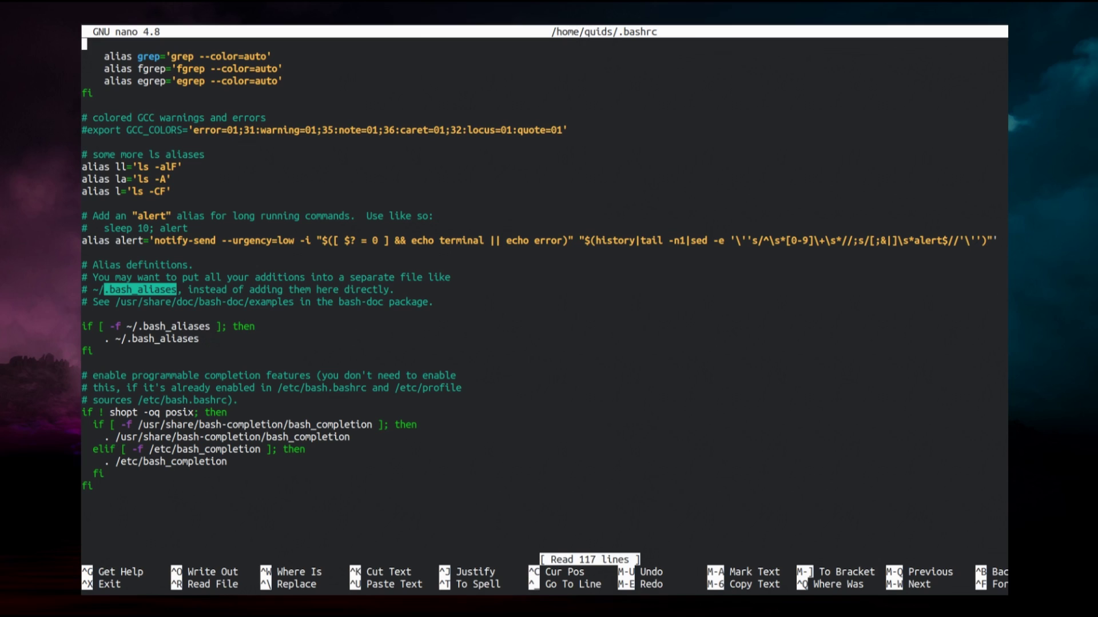
left_click(96, 326)
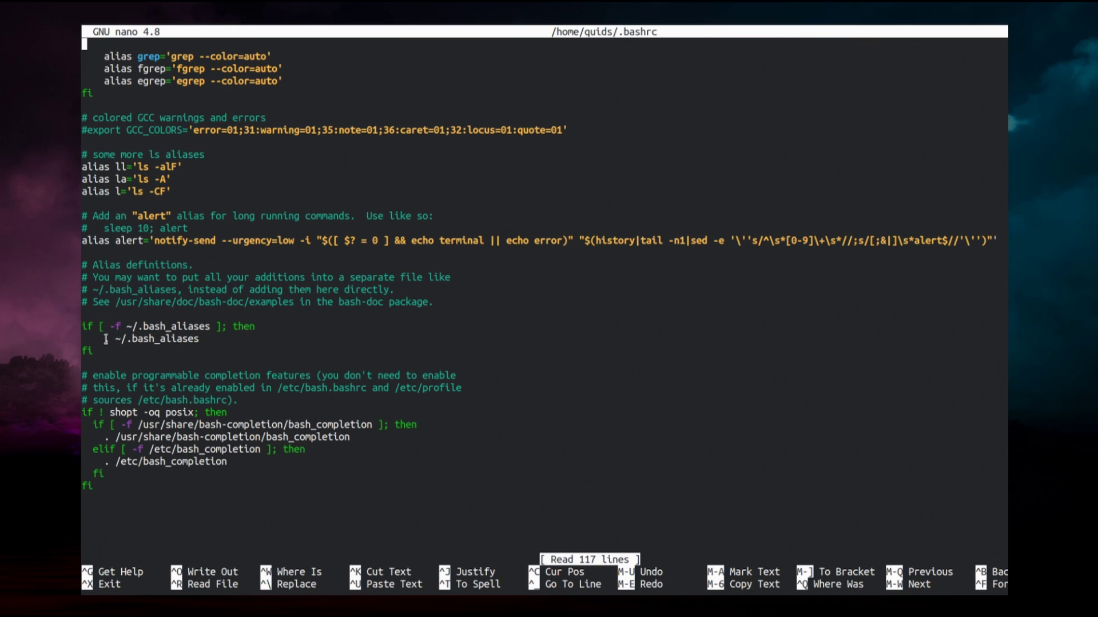
double_click(148, 339)
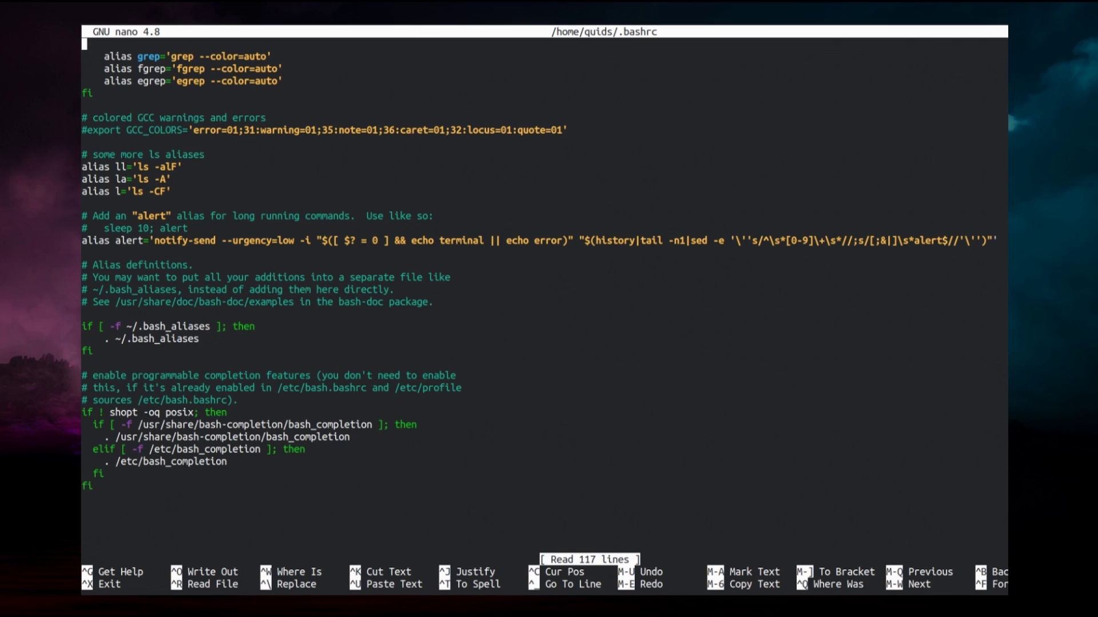
key("ctrl+x")
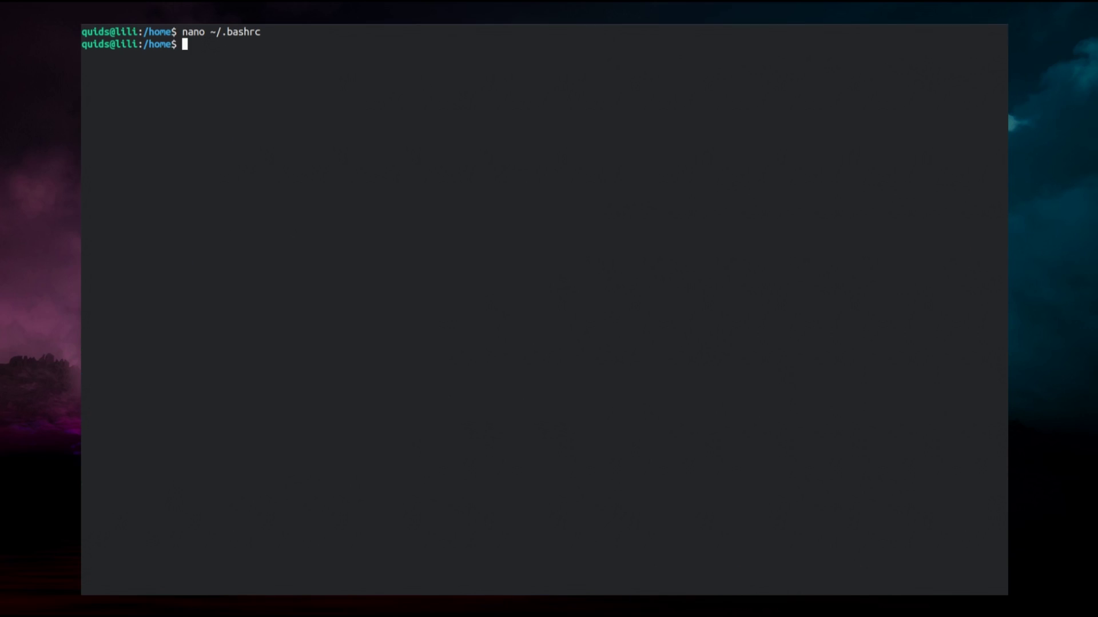
- Create ~/.bash_aliases with touch and open the empty file in nano
type("touch ~/.bash_aliases")
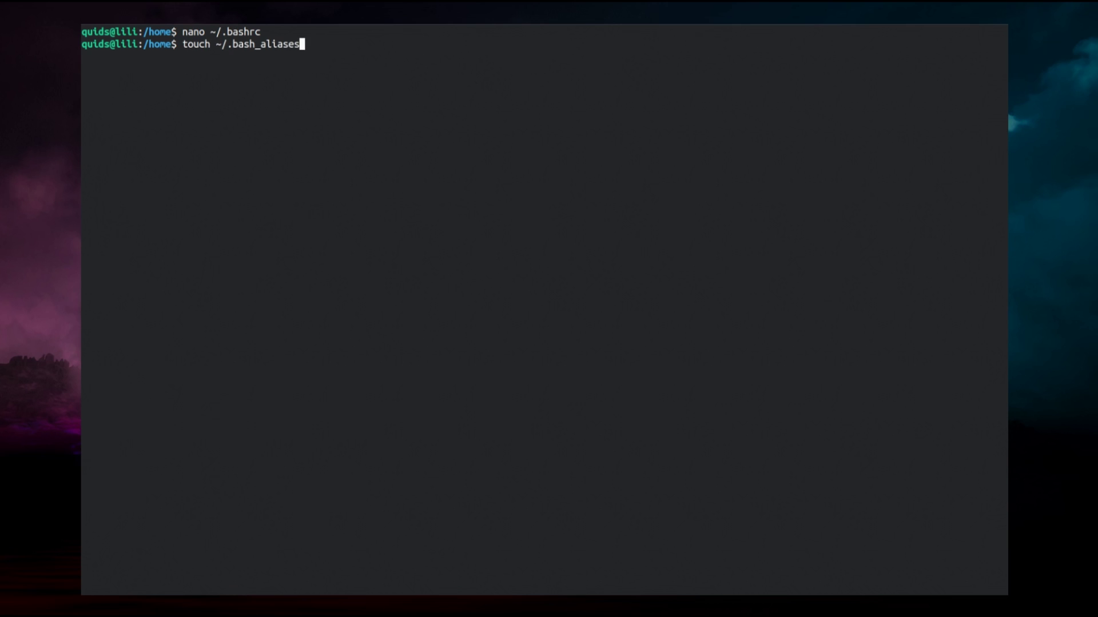
key("Return")
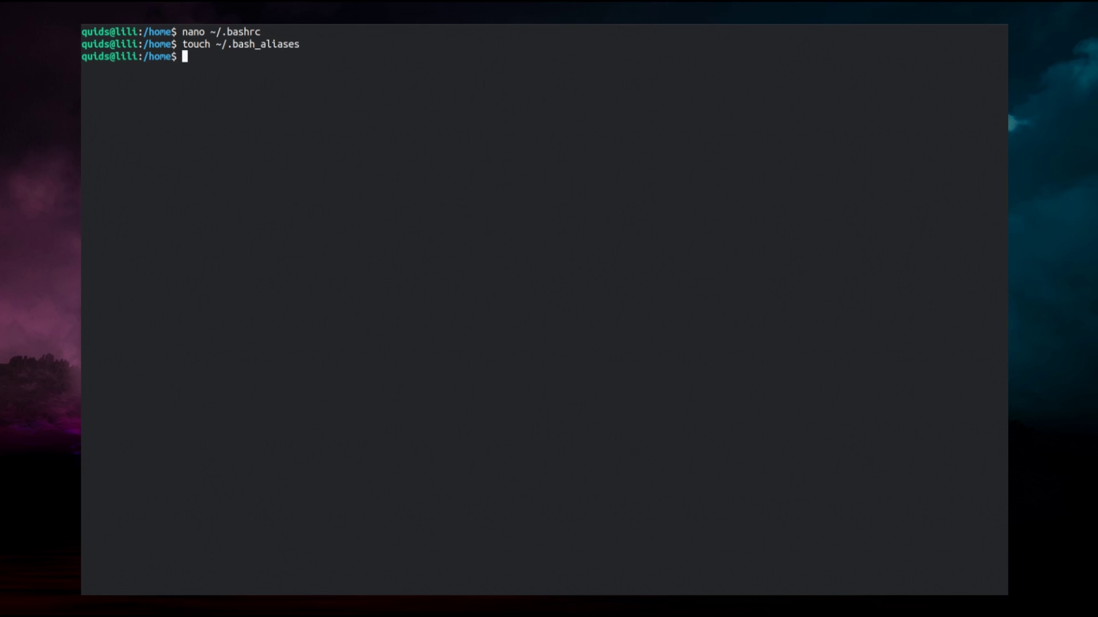
type("nano ~/.")
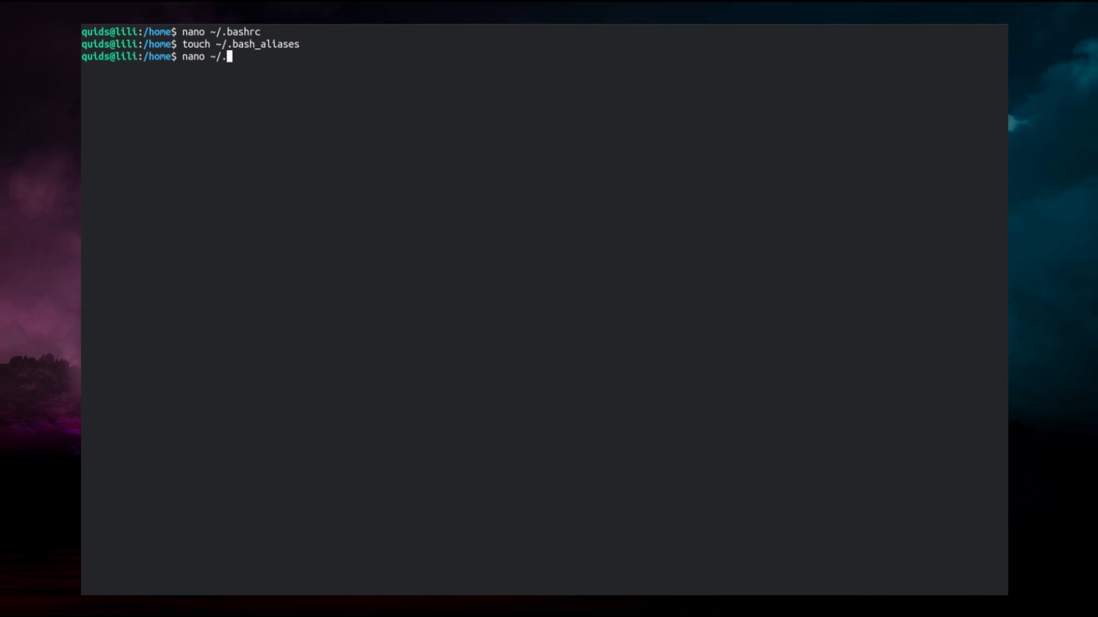
key("Return")
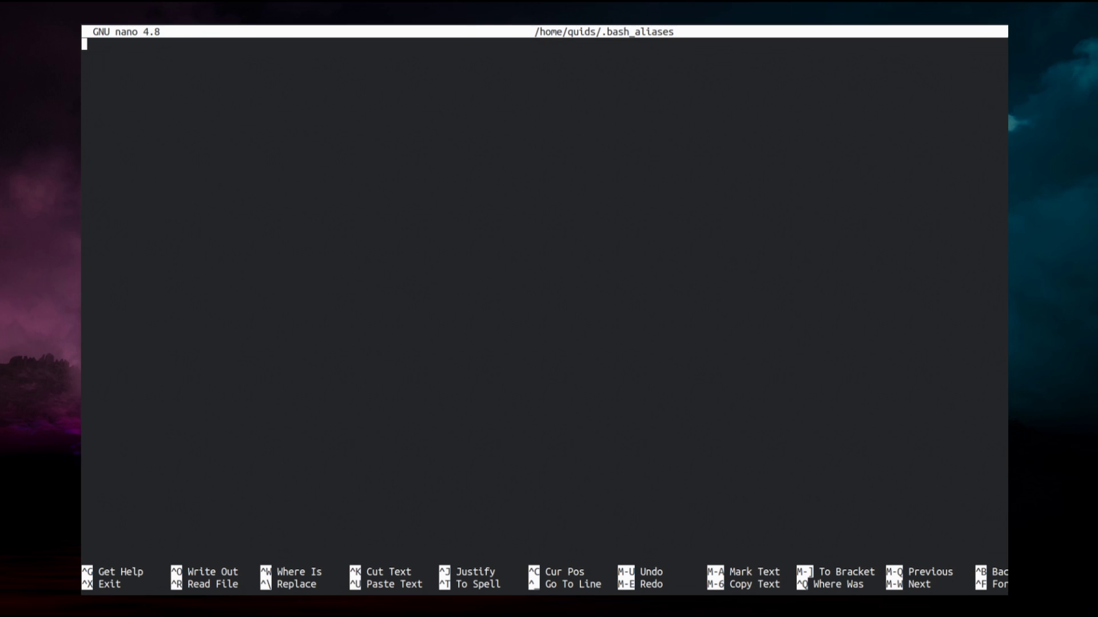
- Write the alias line malina='ssh malina.tzd' in ~/.bash_aliases
type("alias mal")
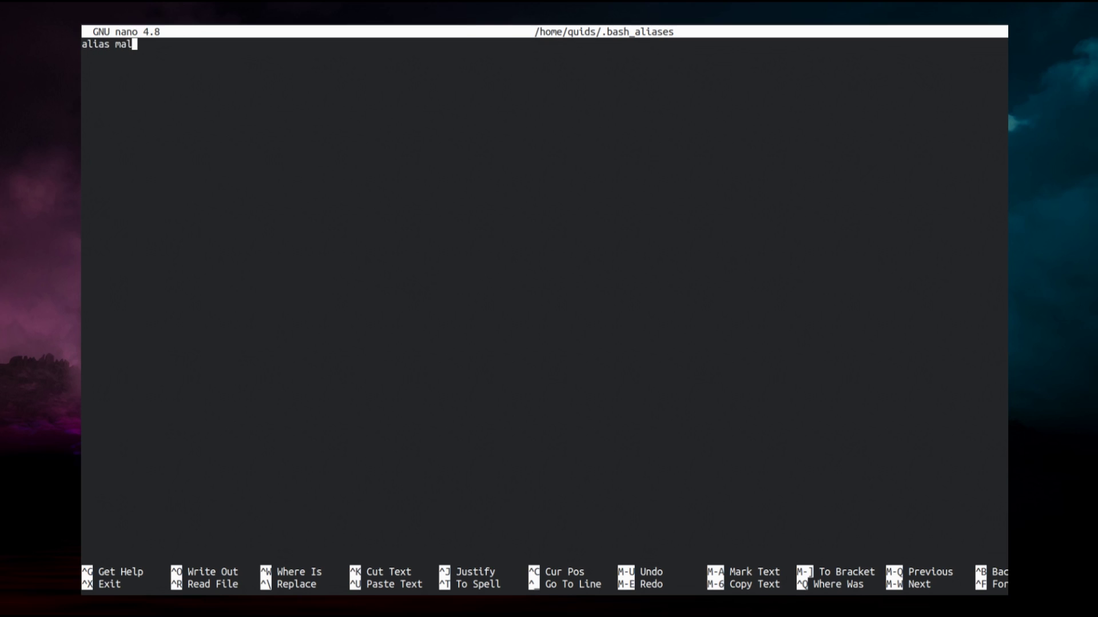
type("ina=")
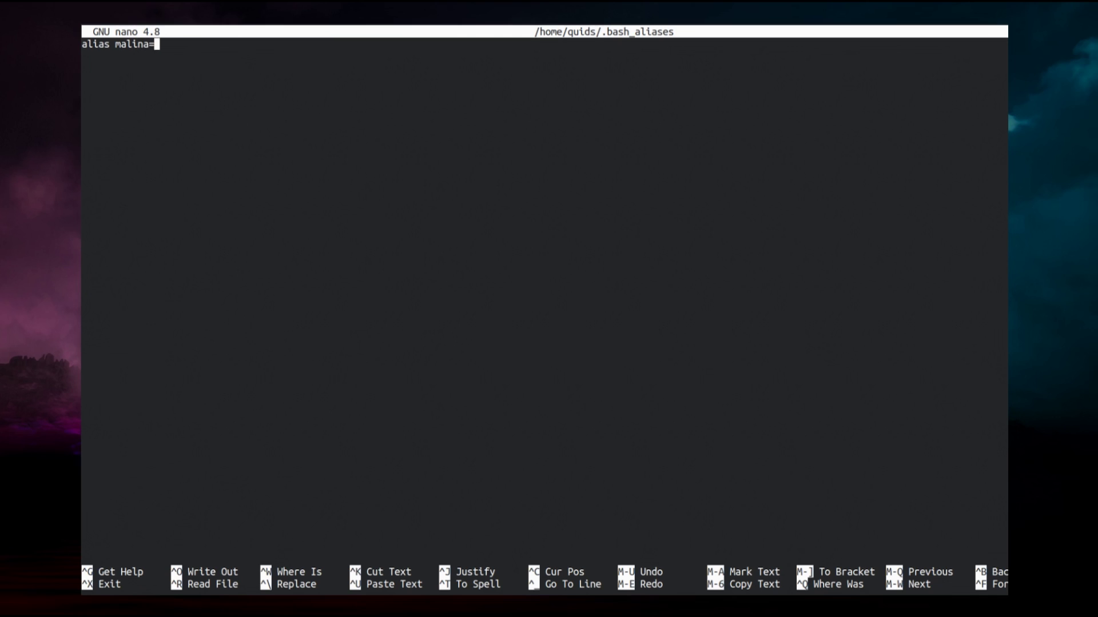
type("'")
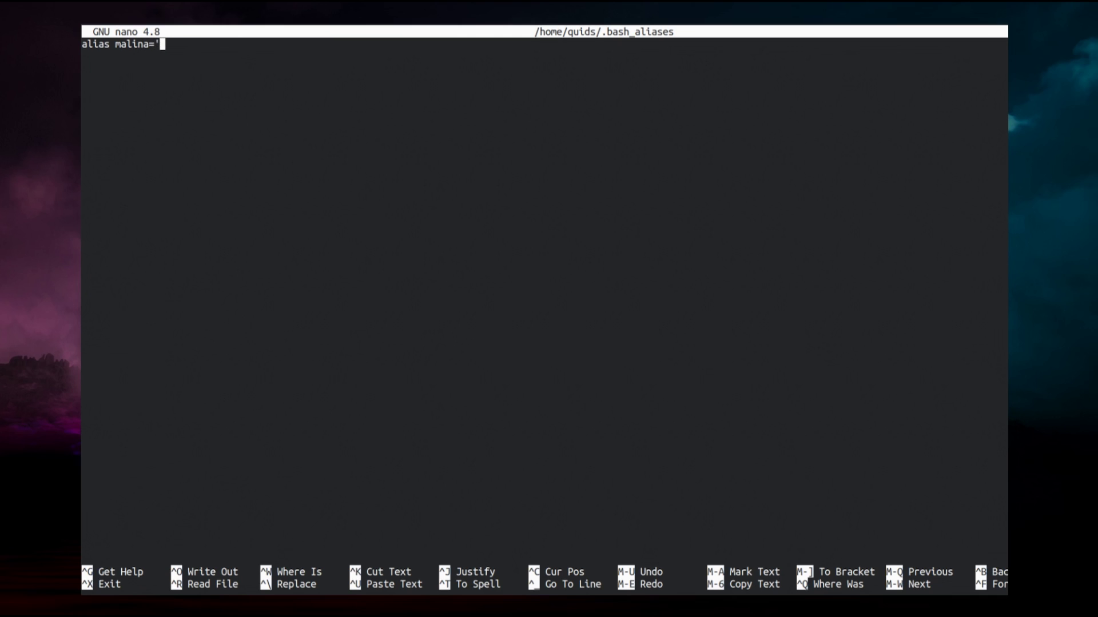
type("ssh")
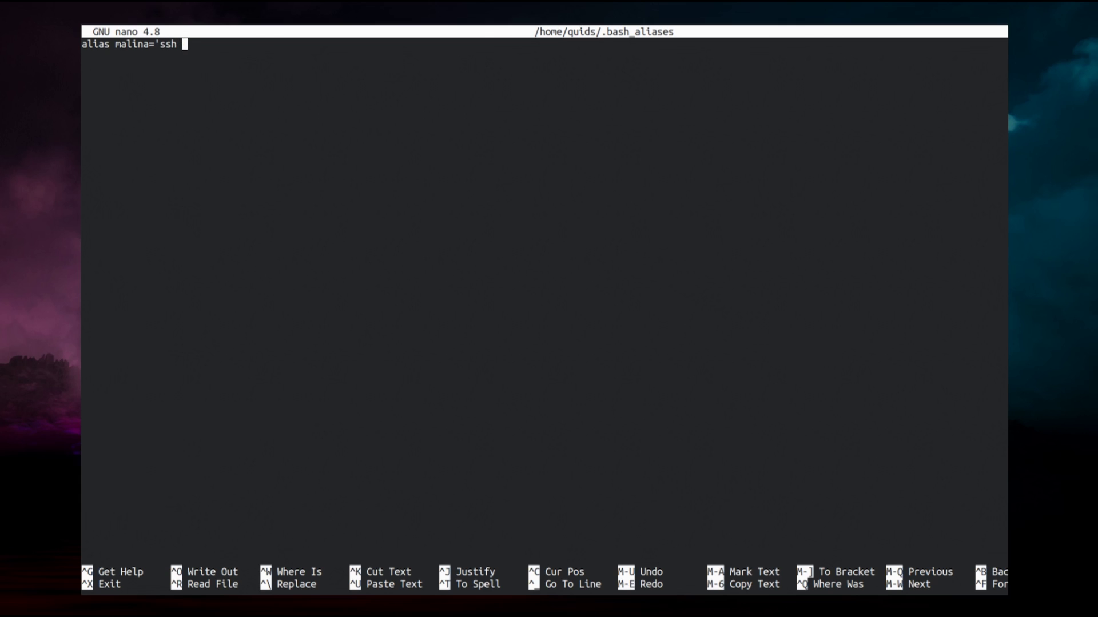
type("malina.tz")
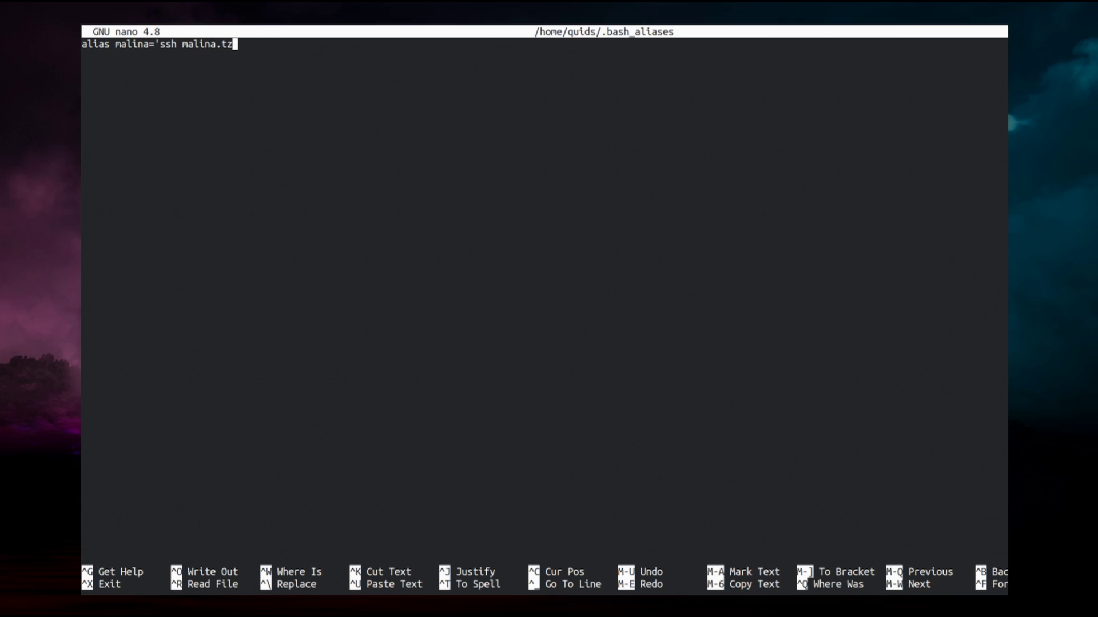
type("d'")
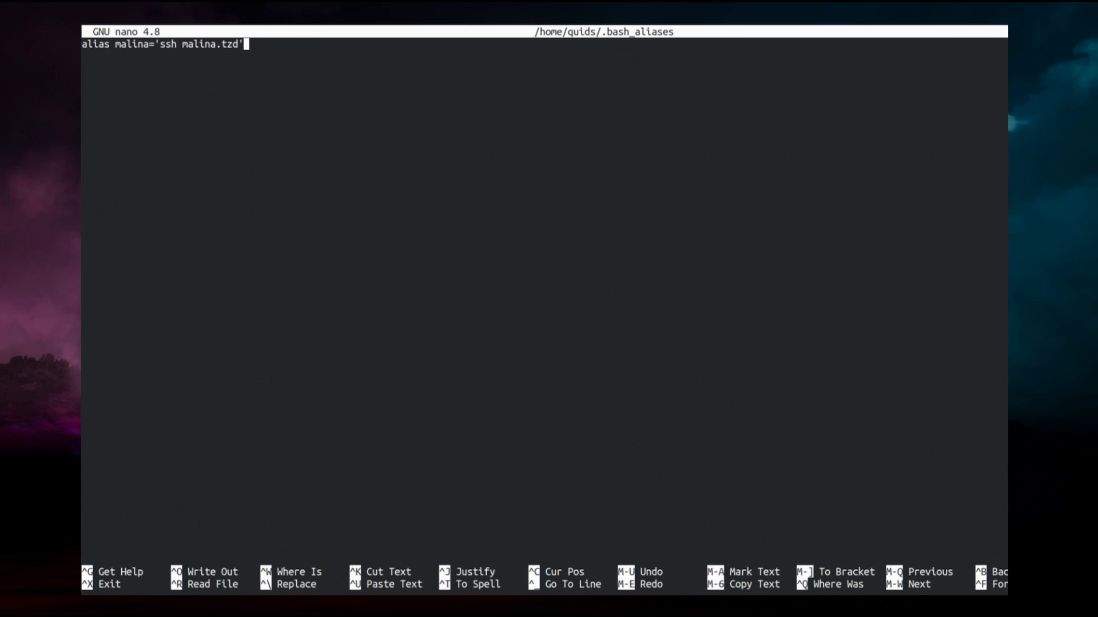
- Add the second alias line ..='cd ..'
type("alian")
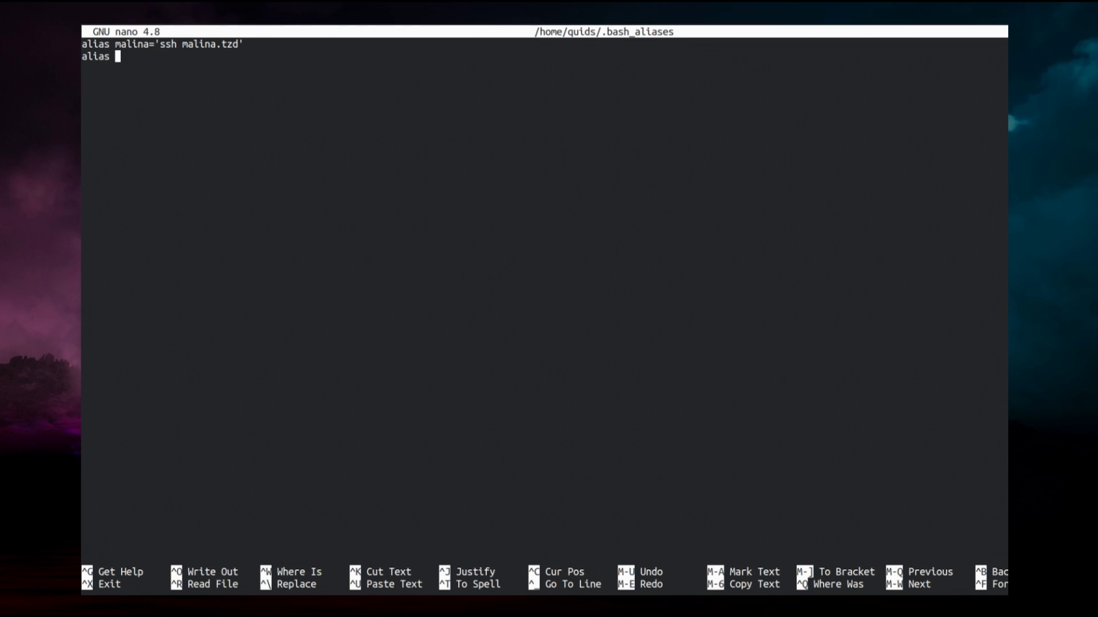
type("..=")
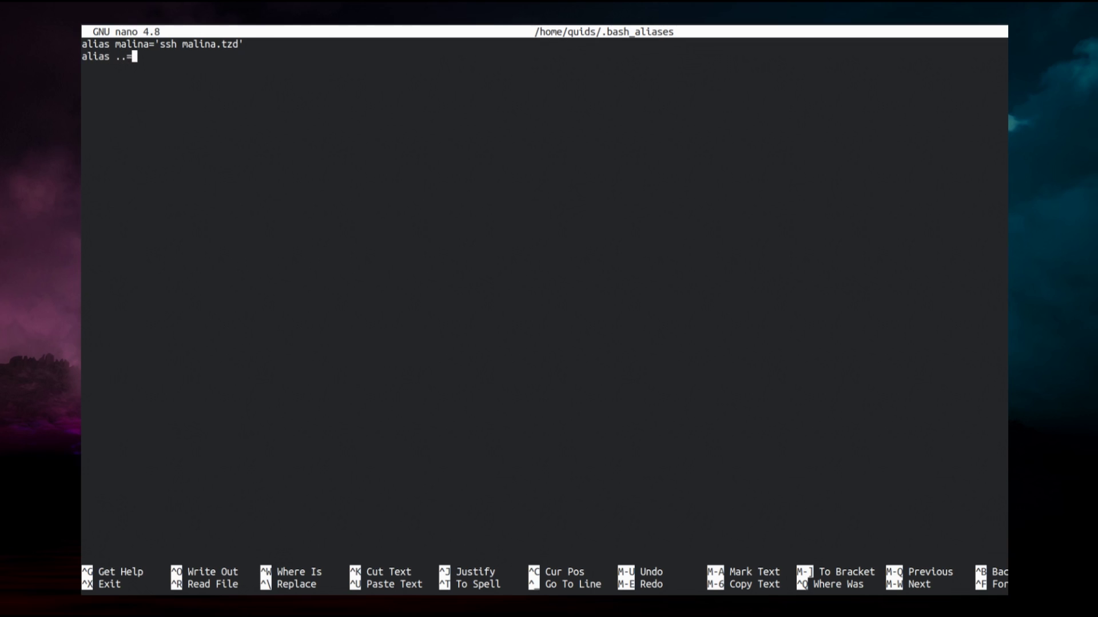
type("cd")
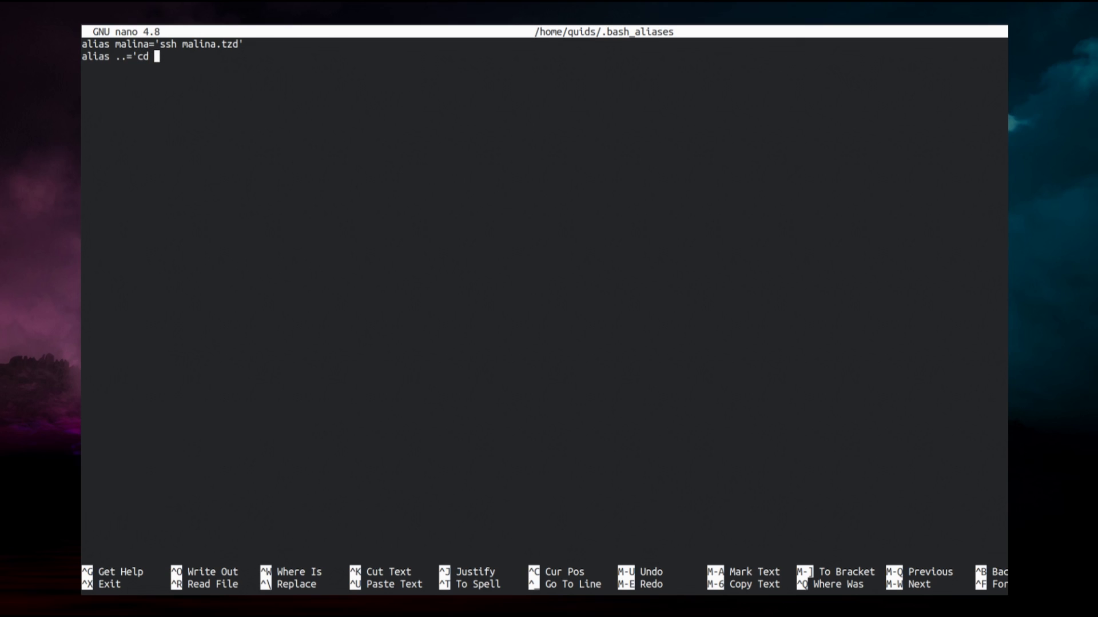
type("..'")
type("alias RM")
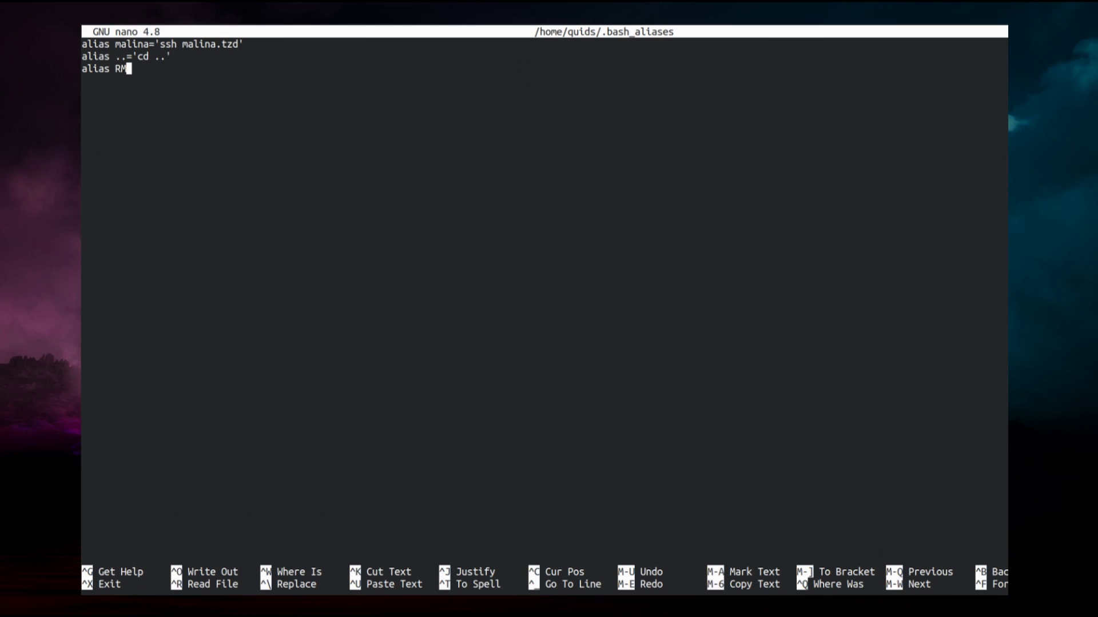
- Add the third alias RM='rm -i', fix its name at the line start, and save the file
type("='rm")
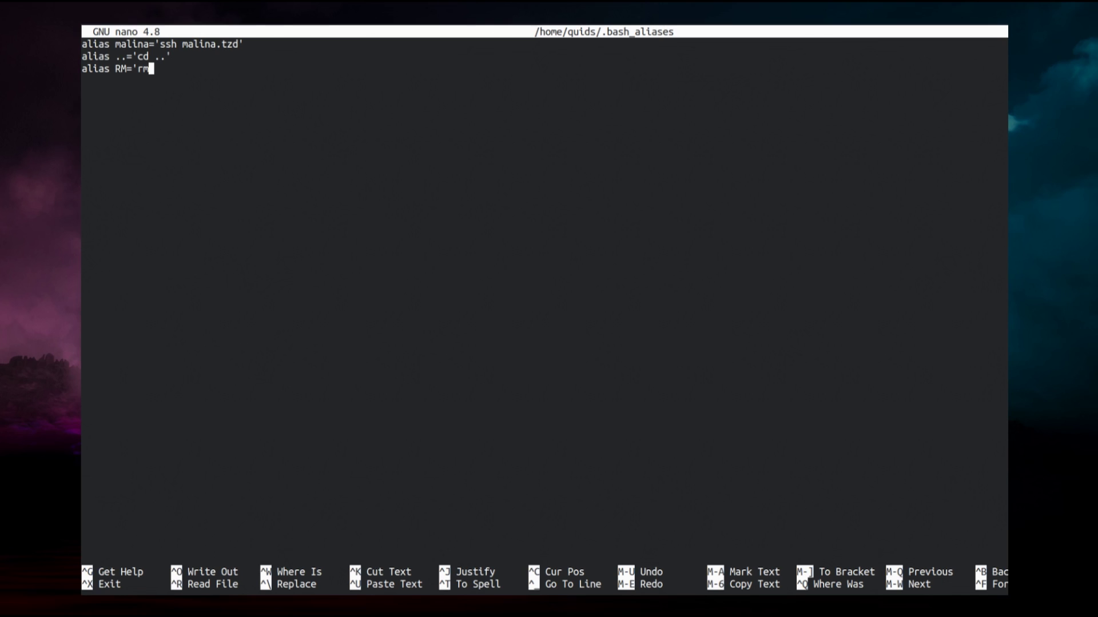
type("-i")
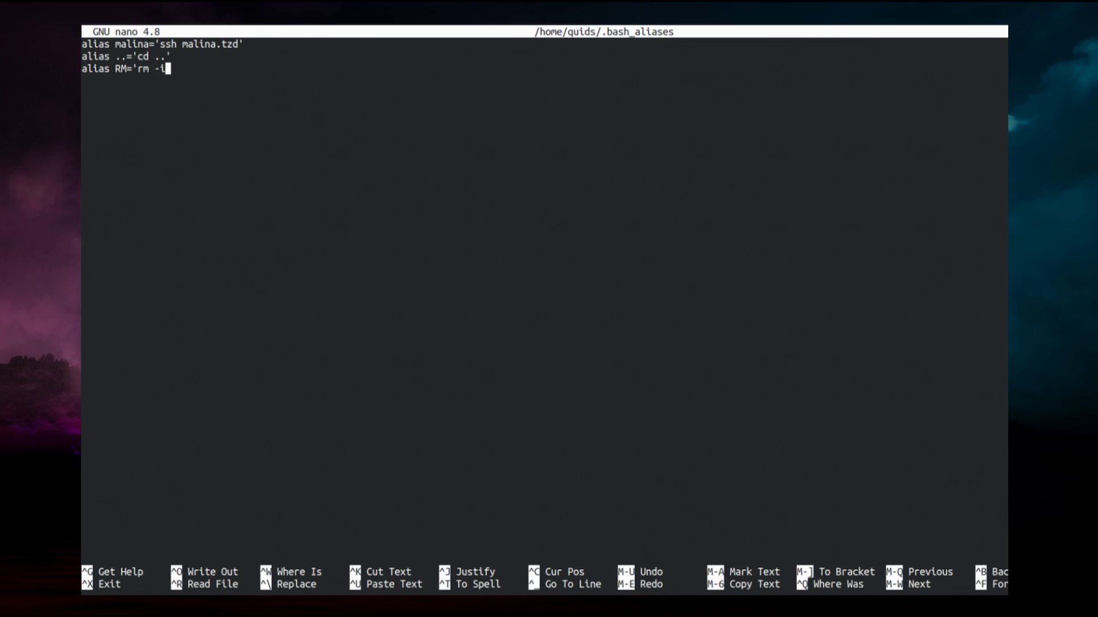
type("'")
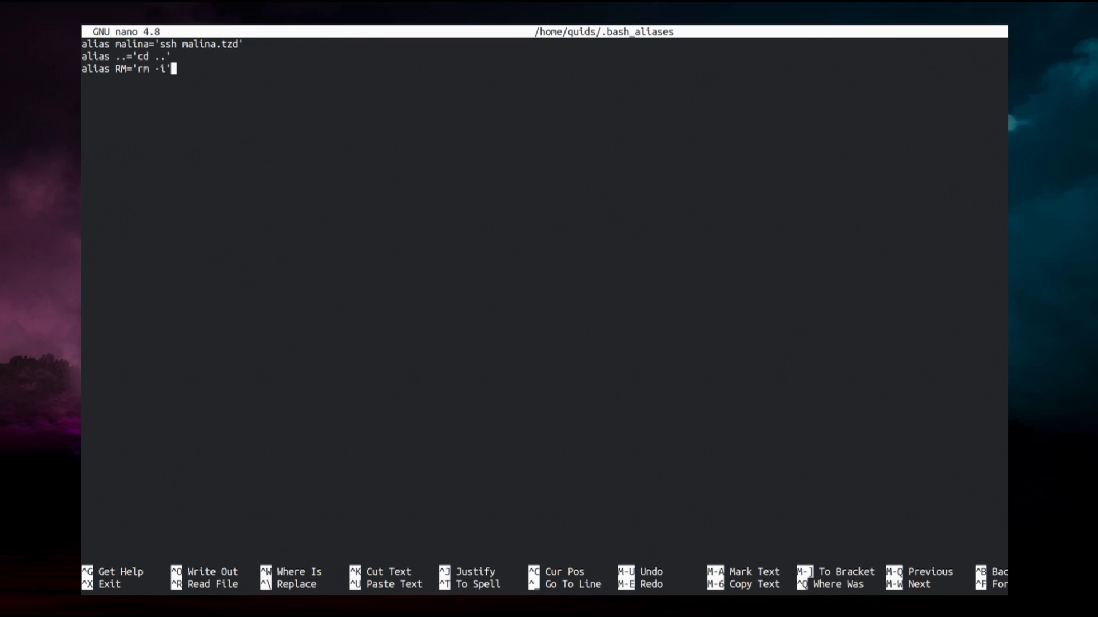
key("Home")
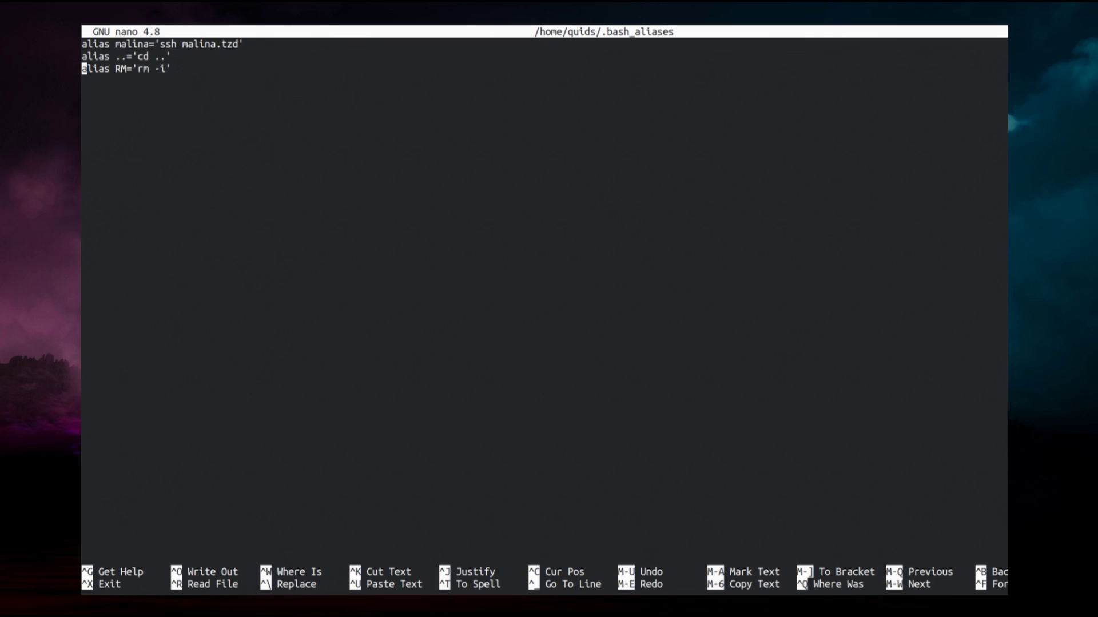
key("Right")
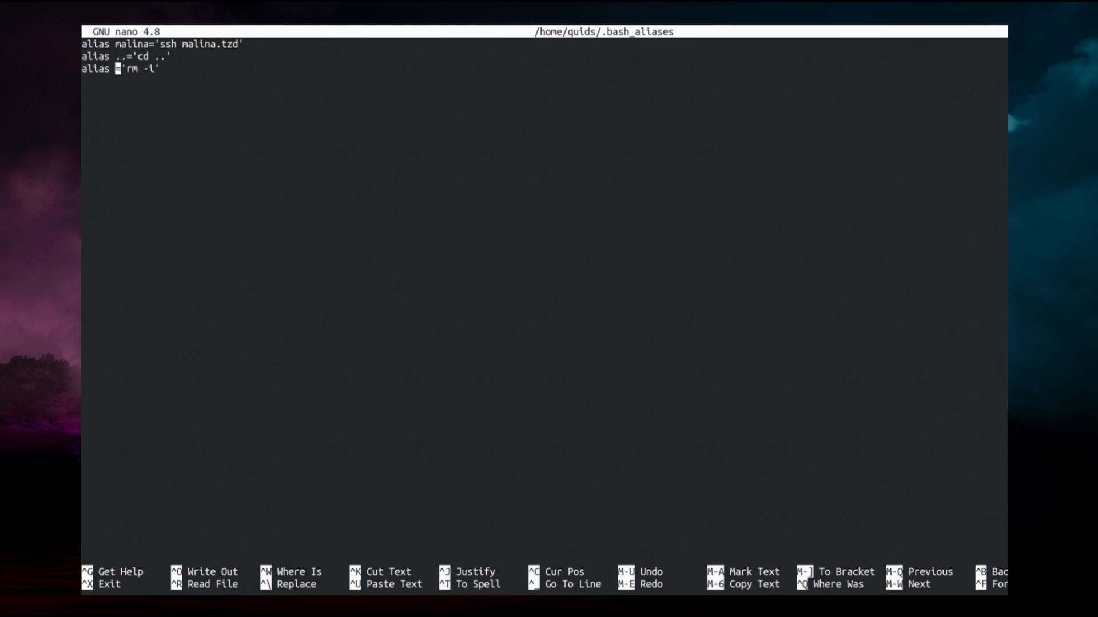
type("RM")
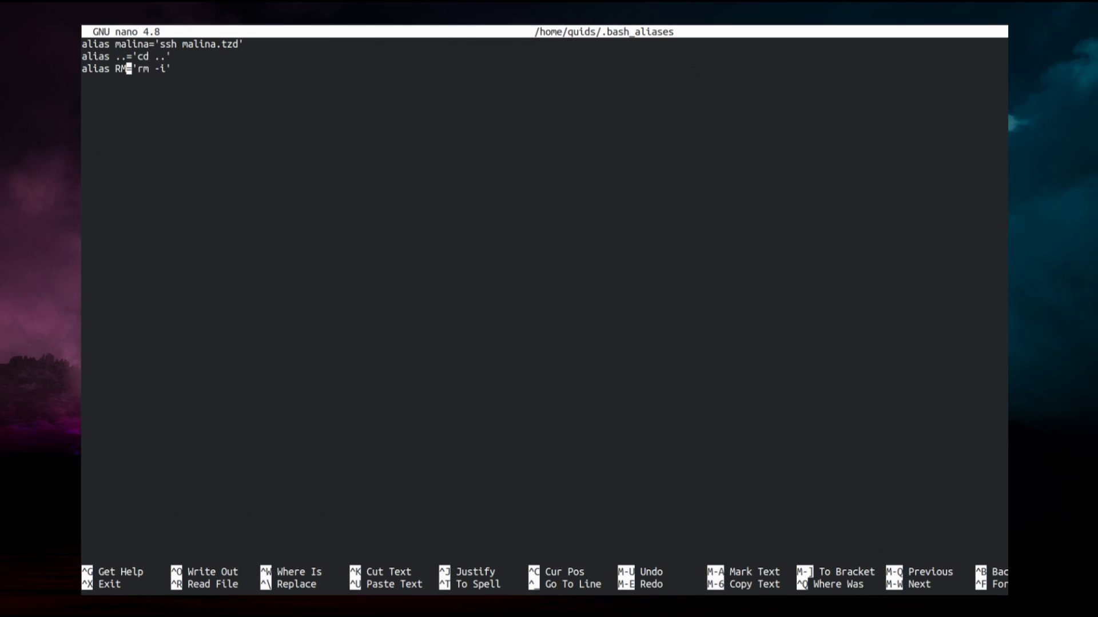
key("ctrl+o")
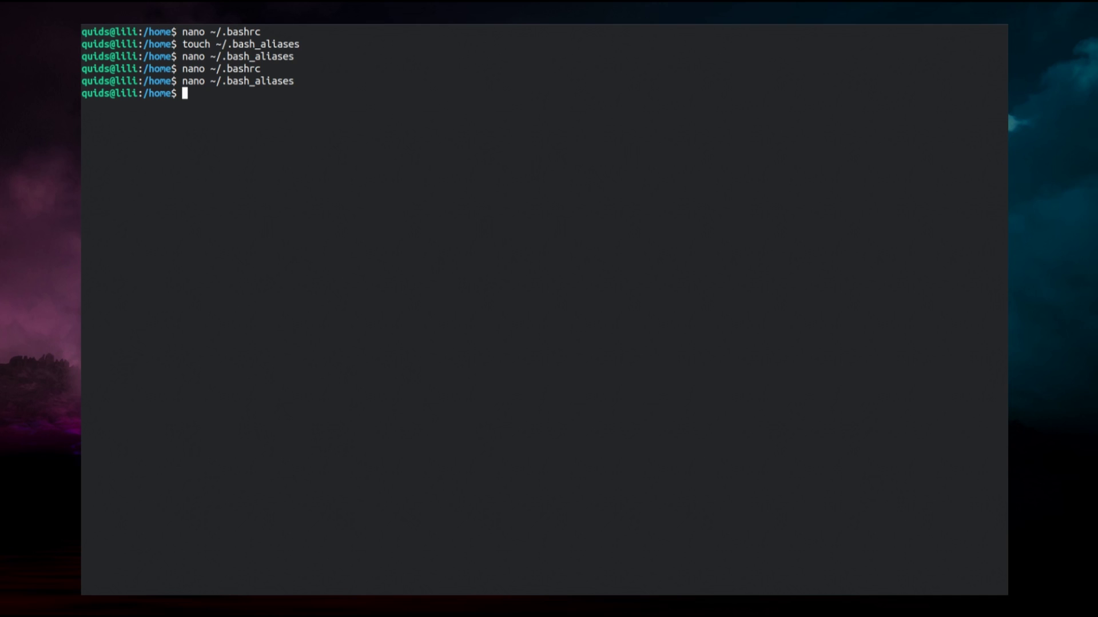
- Reload the shell configuration with '. ~/.bashrc' so the new aliases take effect
type("touch ~/.bash_aliases")
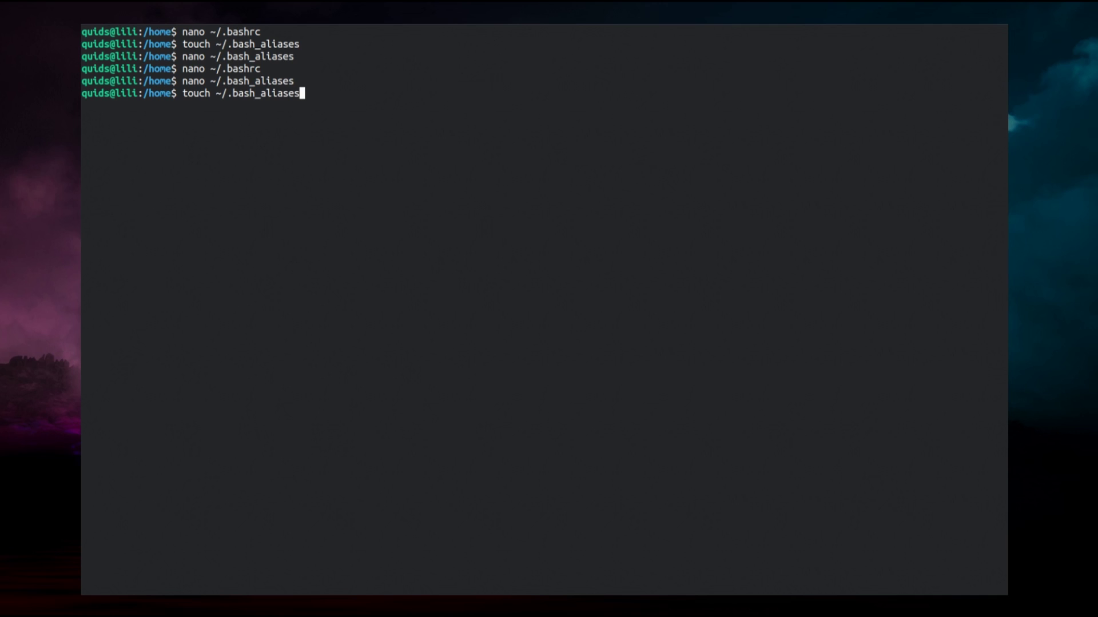
type(". ~/.bashrc")
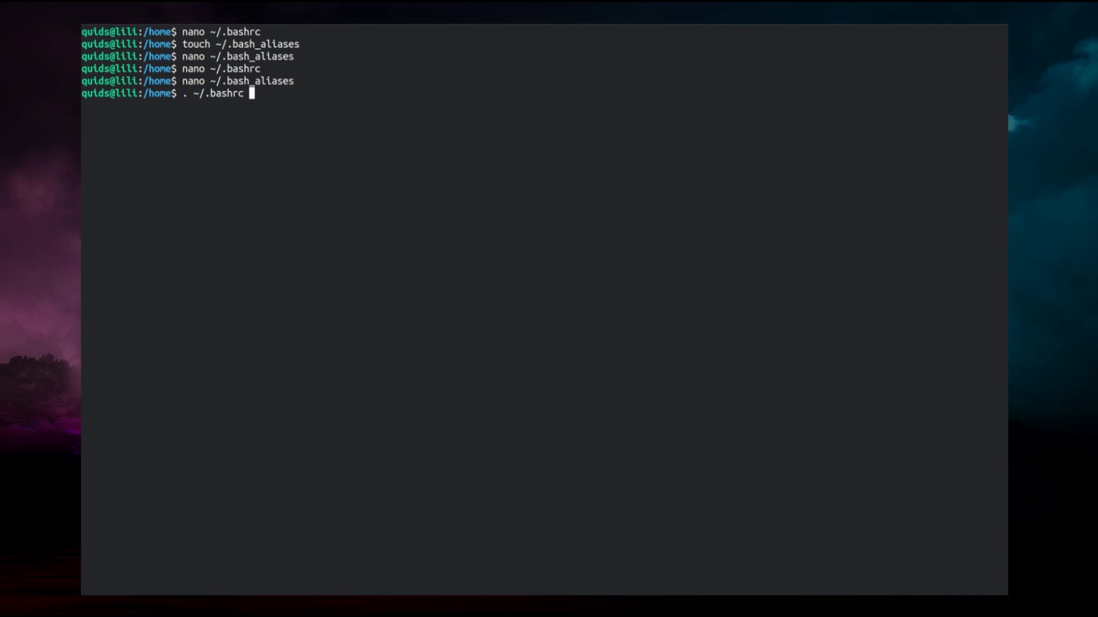
key("Return")
type("touch")
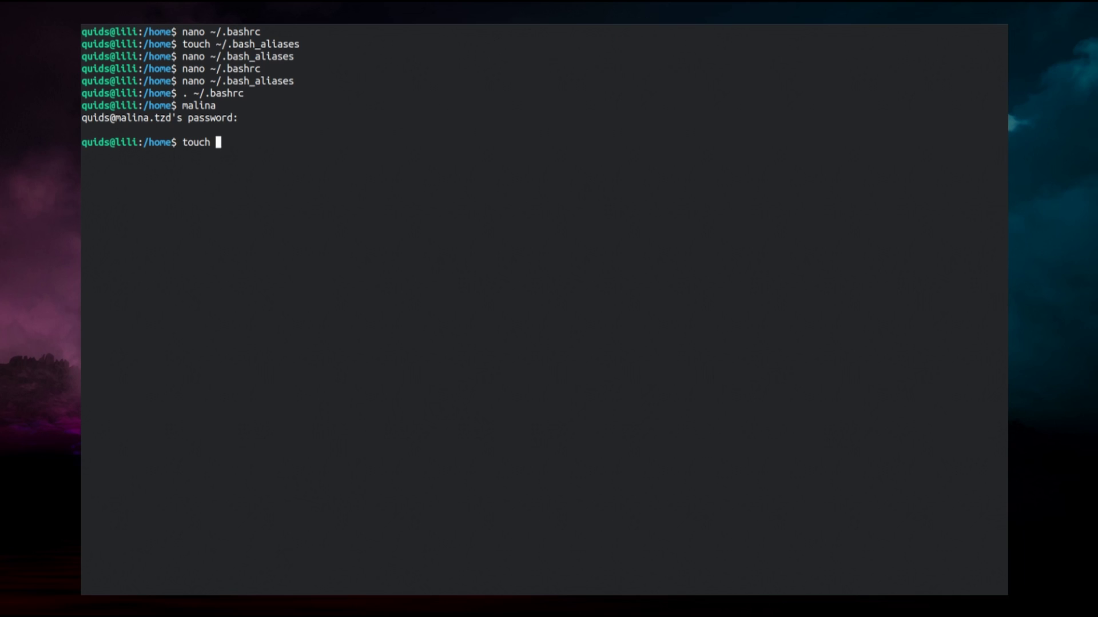
- Test the malina alias and attempt 'touch temp.txt' in /home, which is denied
type("temp")
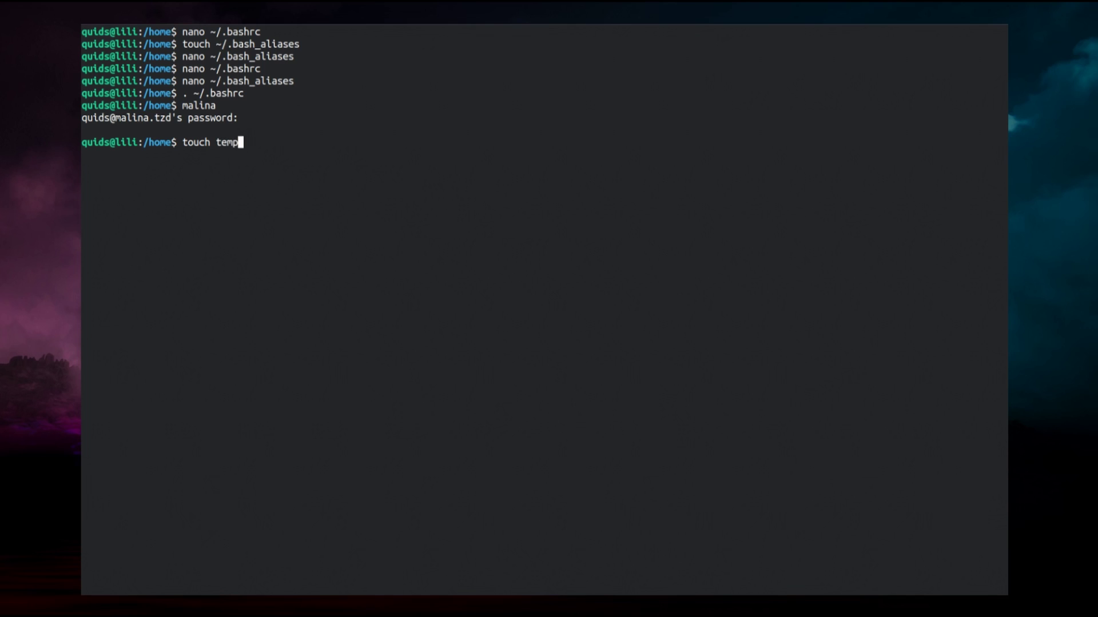
key("Return")
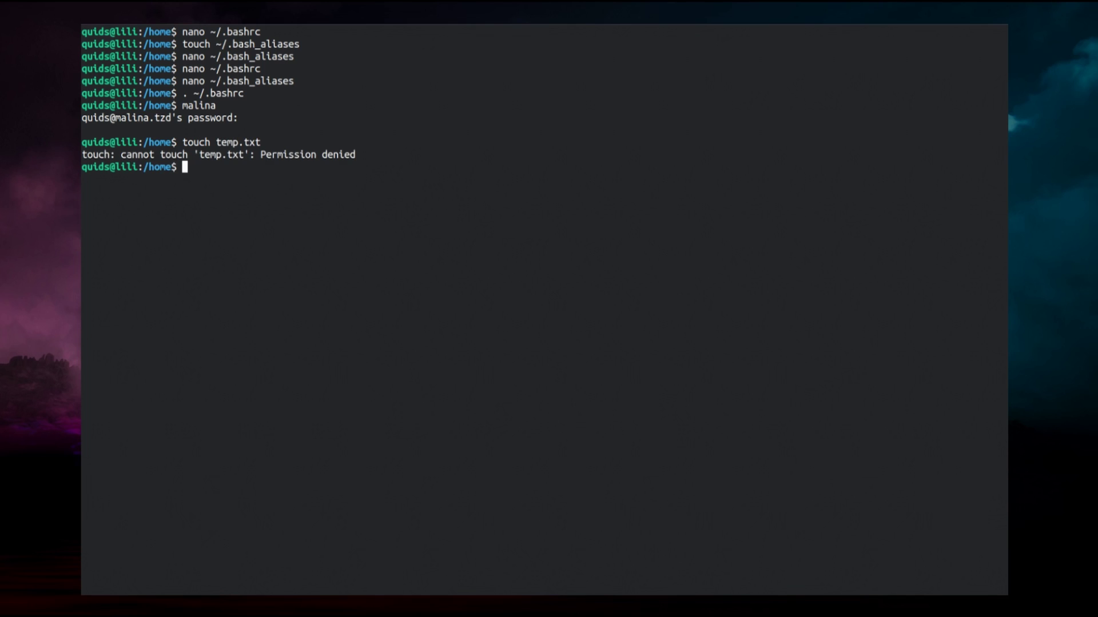
- Go to the home folder, create temp.txt, run 'RM temp.txt' and cancel its confirmation prompt
type("cd")
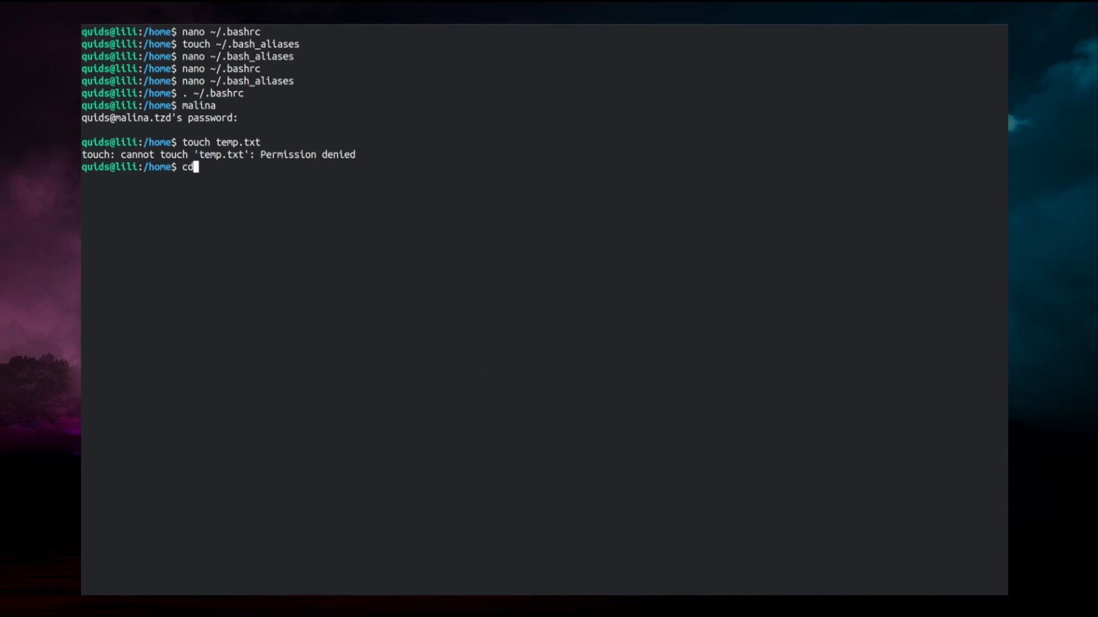
key("Return")
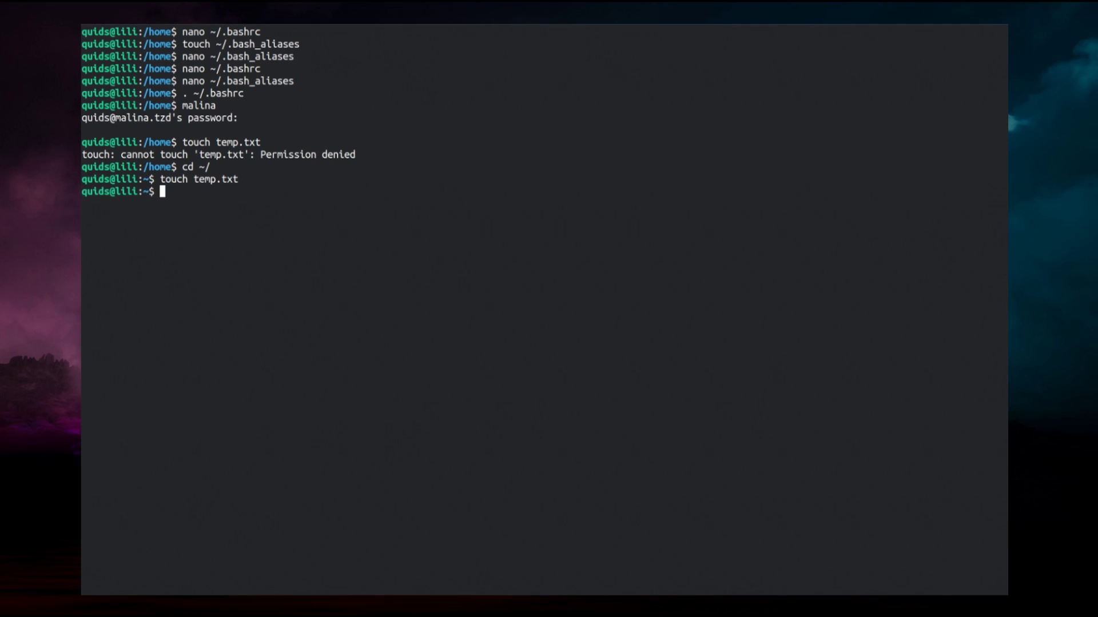
type("R")
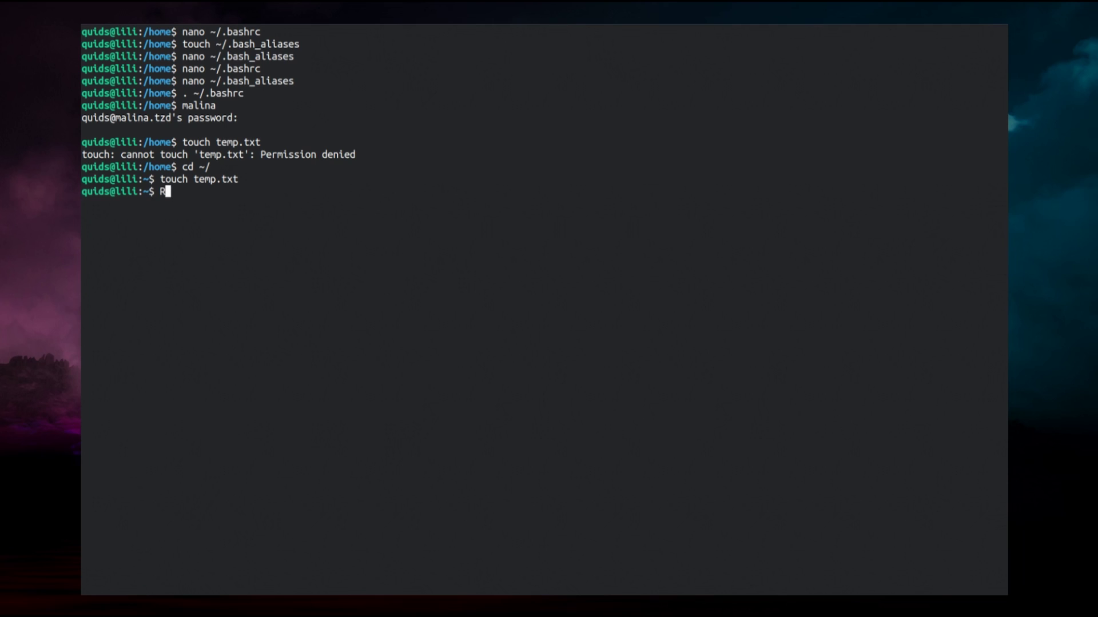
type("M temp.txt")
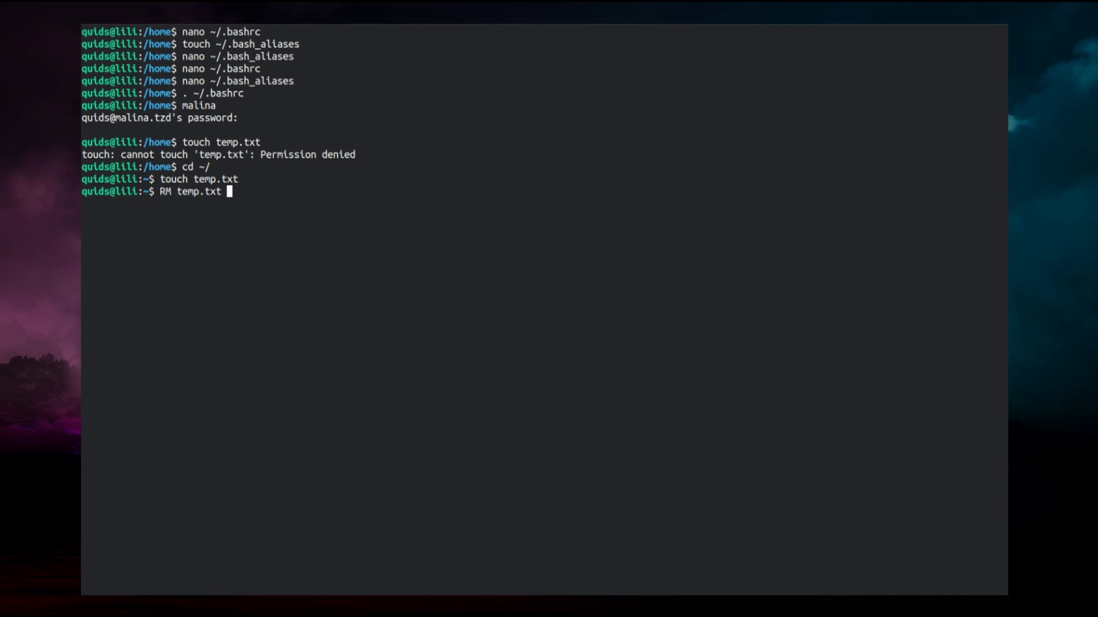
key("Return")
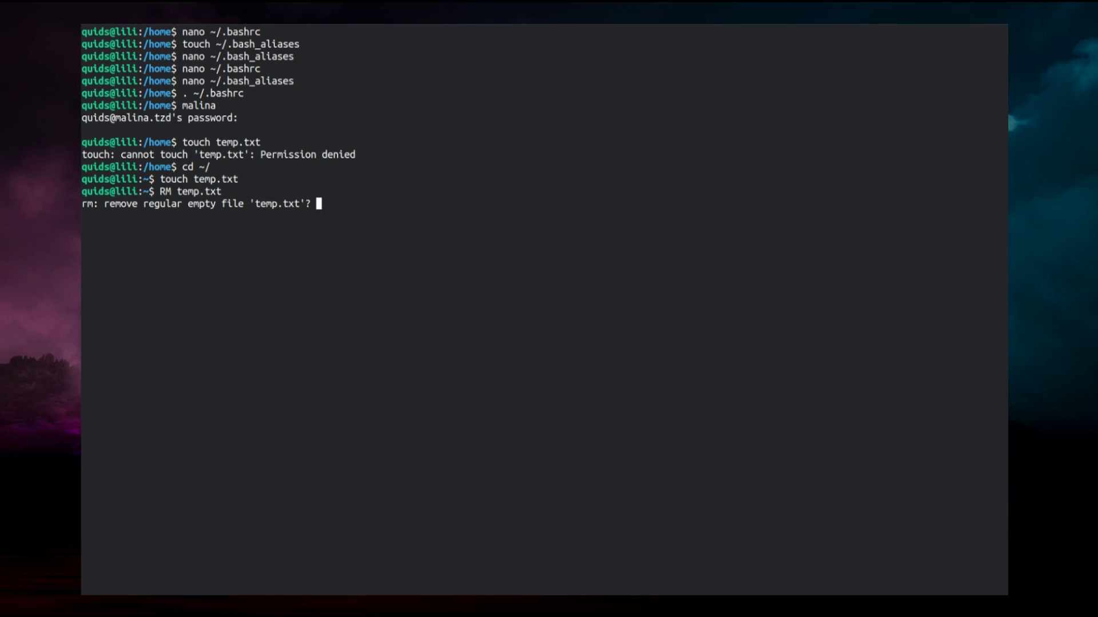
key("ctrl+c")
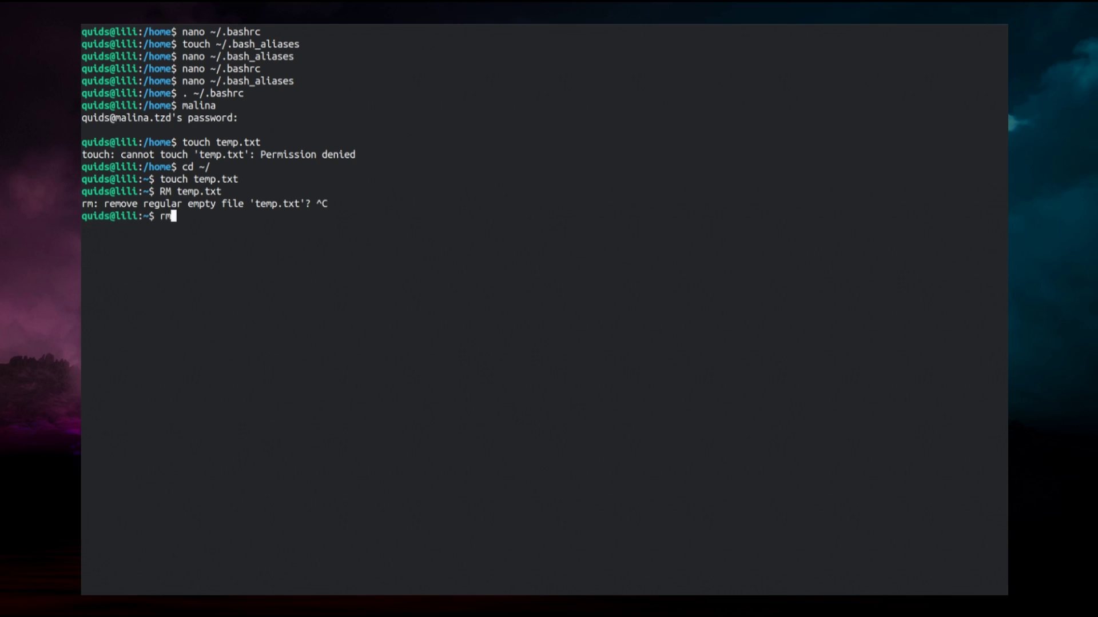
- Delete temp.txt with plain rm, no confirmation
type("temp.txt")
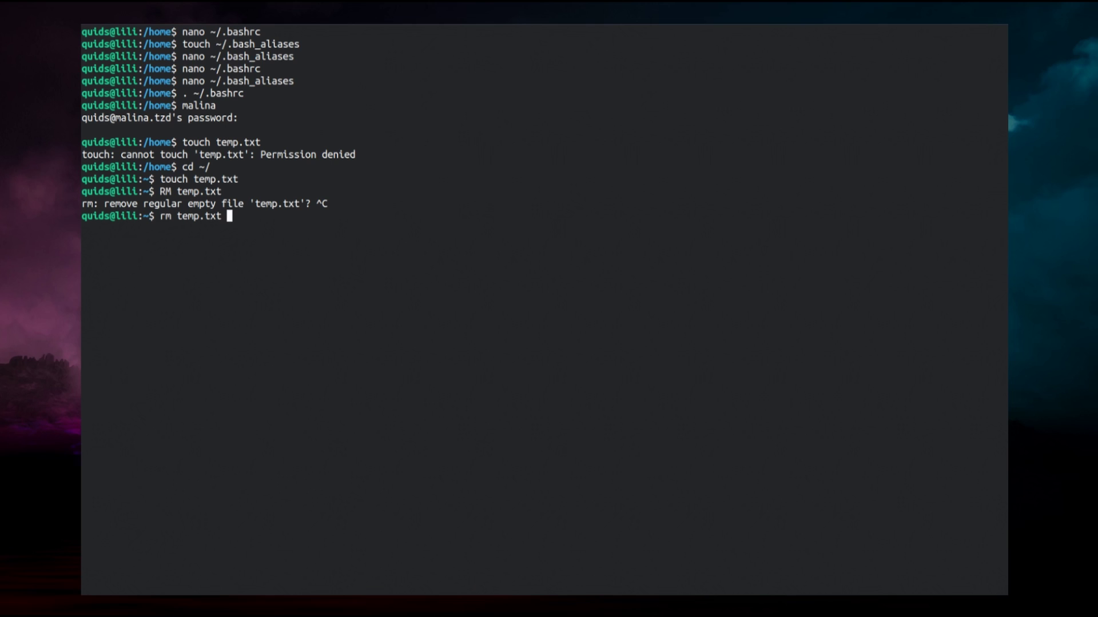
key("Return")
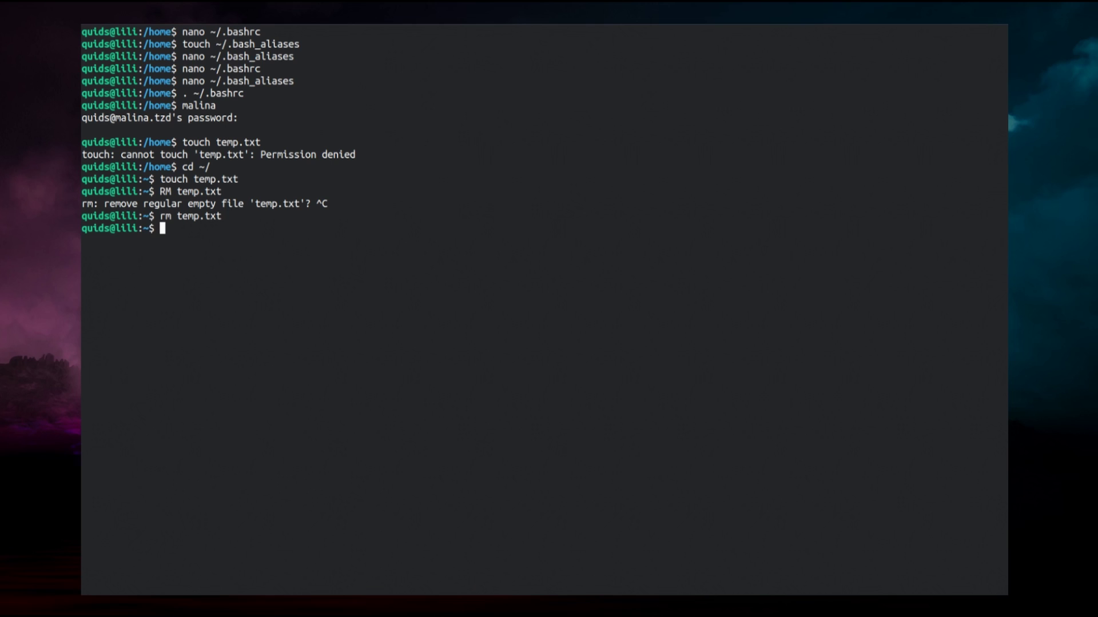